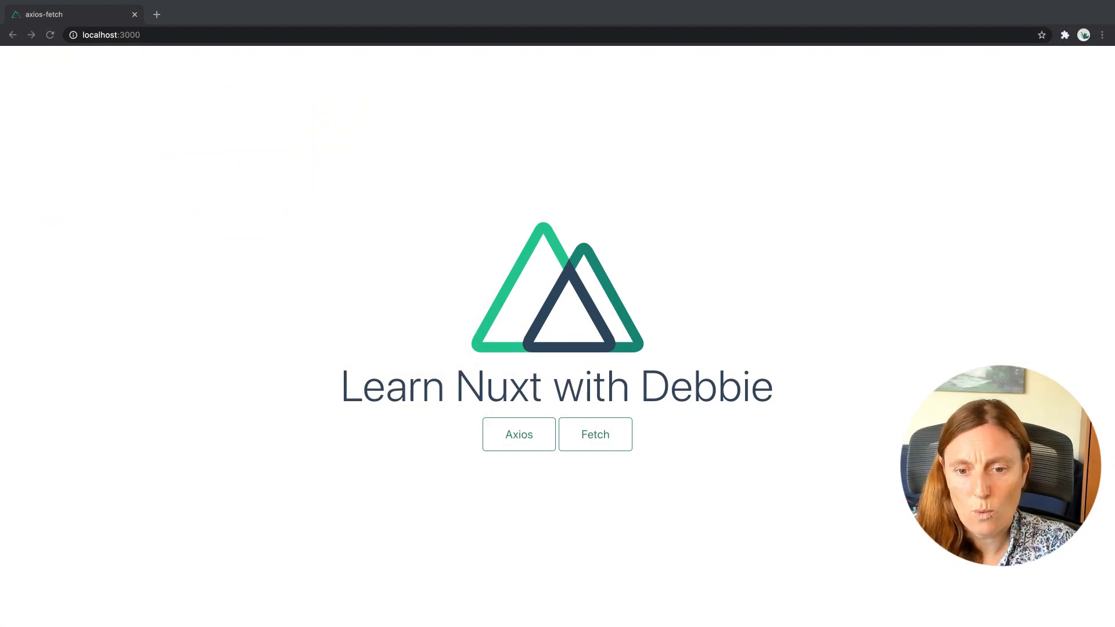
Visit the Axios mountains page, return home, then visit the Fetch mountains page
{"action": "left_click", "coordinate": [518, 434]}
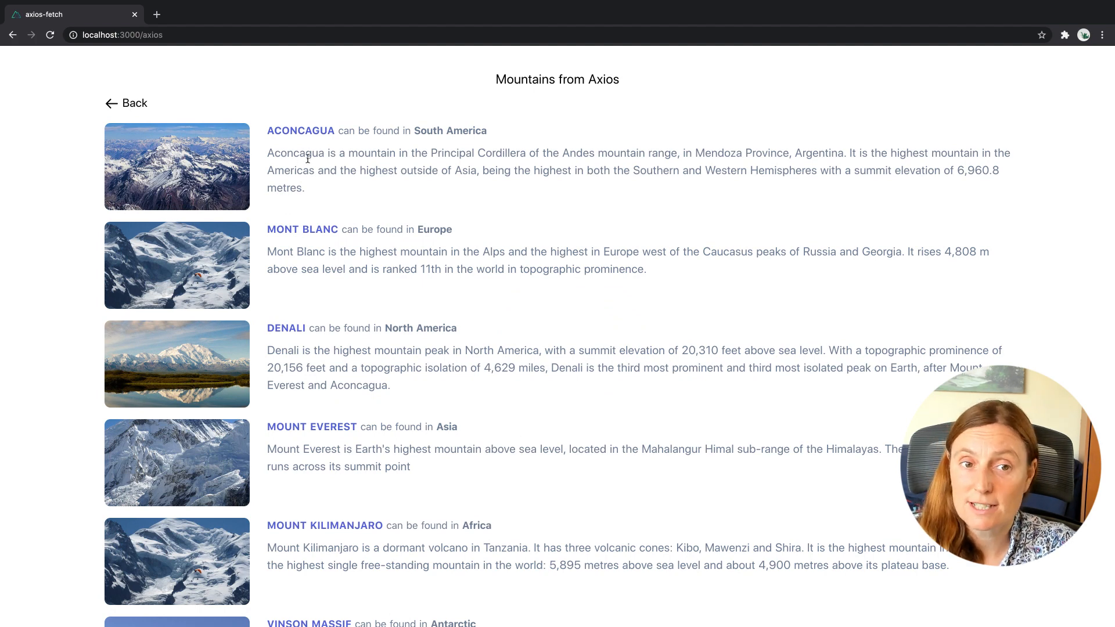
{"action": "left_click", "coordinate": [134, 103]}
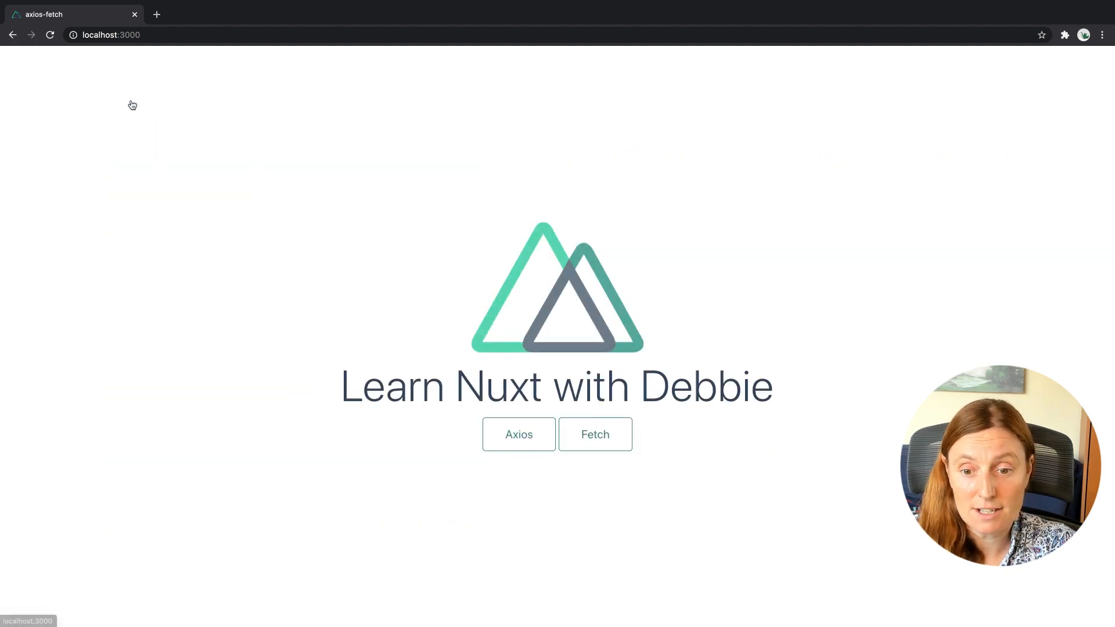
{"action": "left_click", "coordinate": [594, 435]}
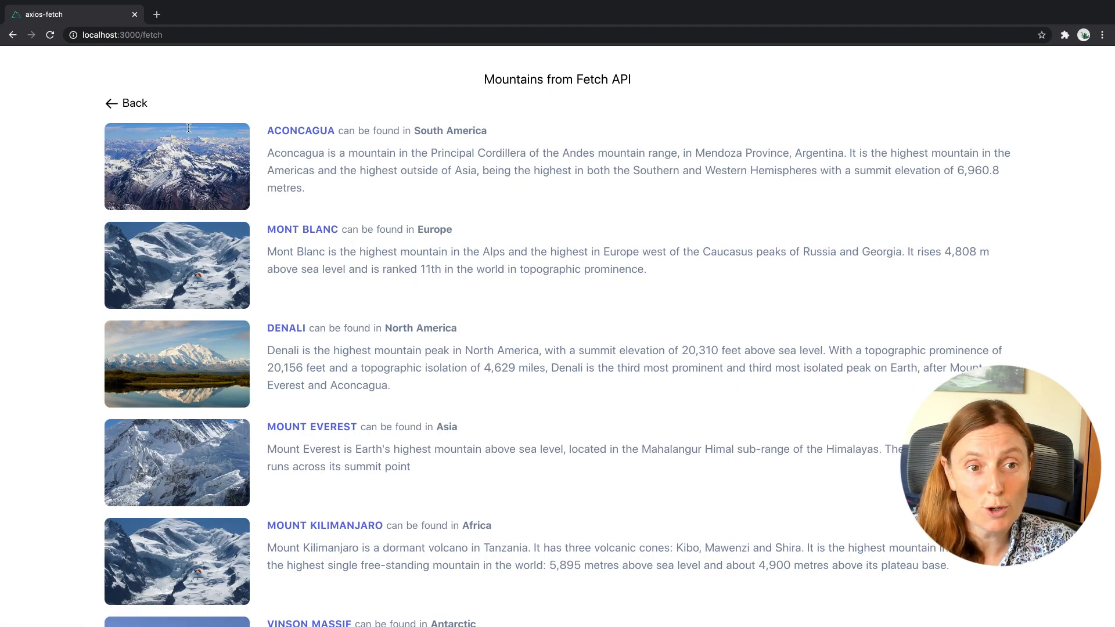
{"action": "left_click", "coordinate": [126, 102]}
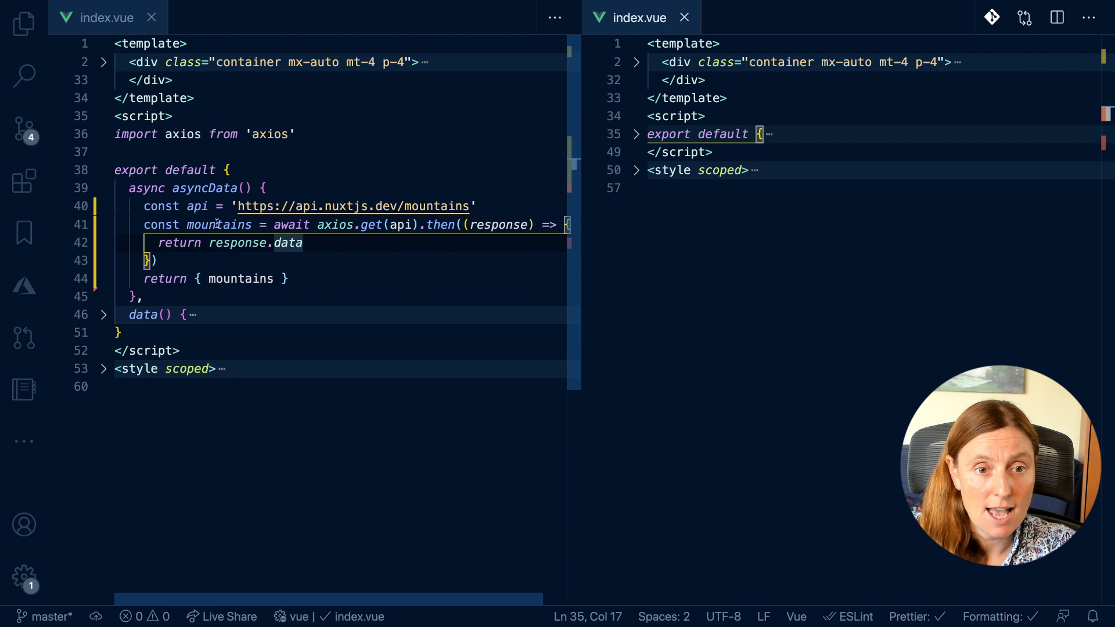
{"action": "mouse_move", "coordinate": [197, 207]}
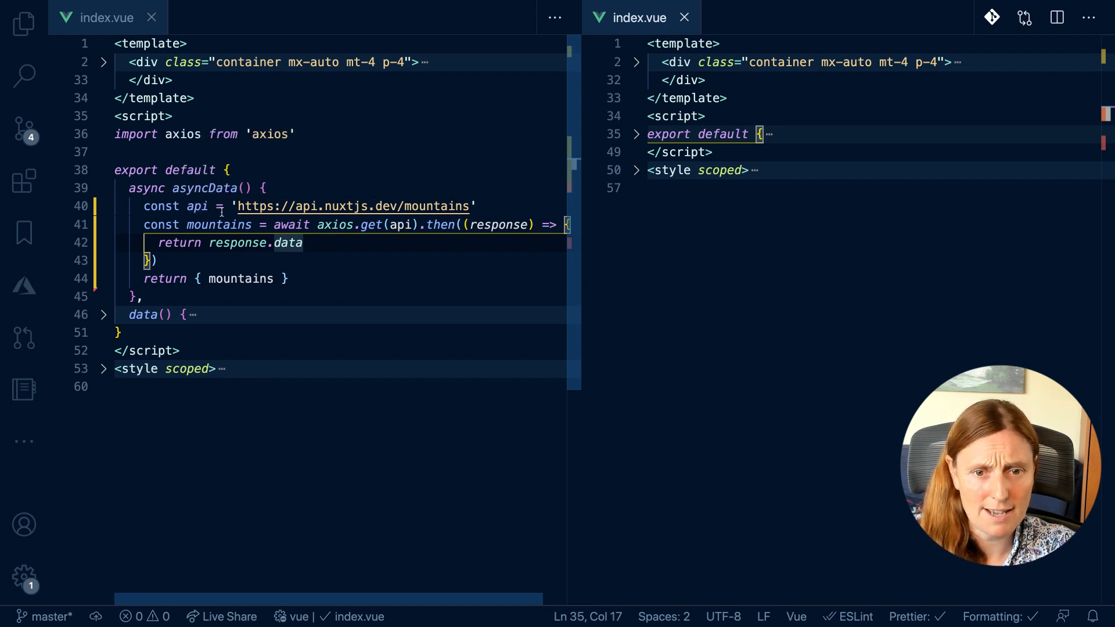
Unfold the export default block in the fetch page's index.vue
{"action": "double_click", "coordinate": [403, 224]}
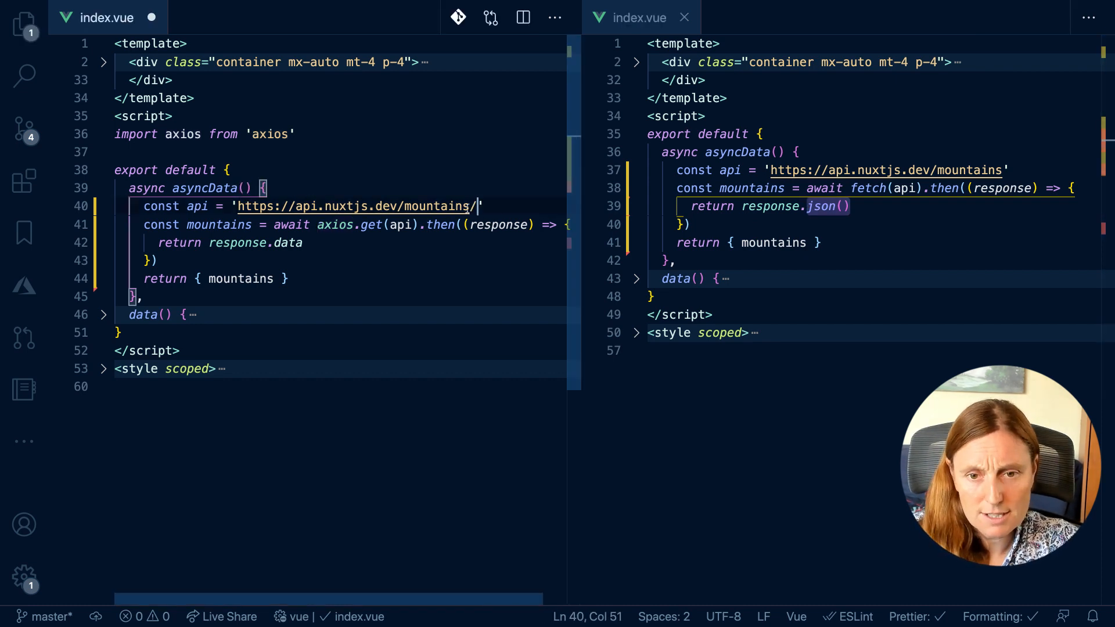
Append /debbie to the mountains API URL in both the axios and fetch pages
{"action": "type", "text": "/debbie"}
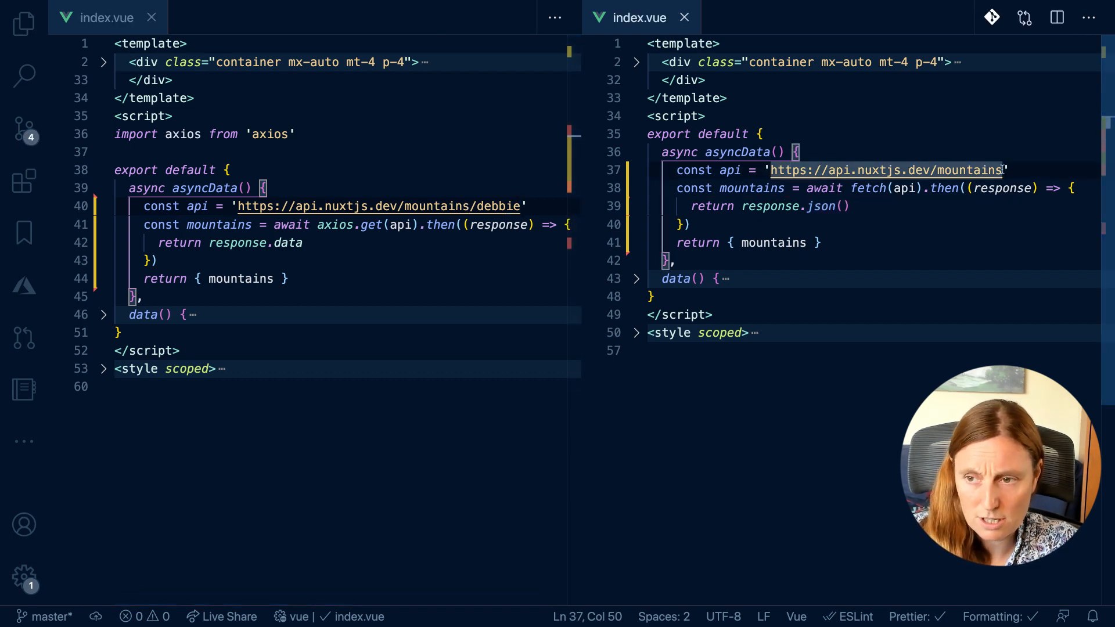
{"action": "type", "text": "/debbie"}
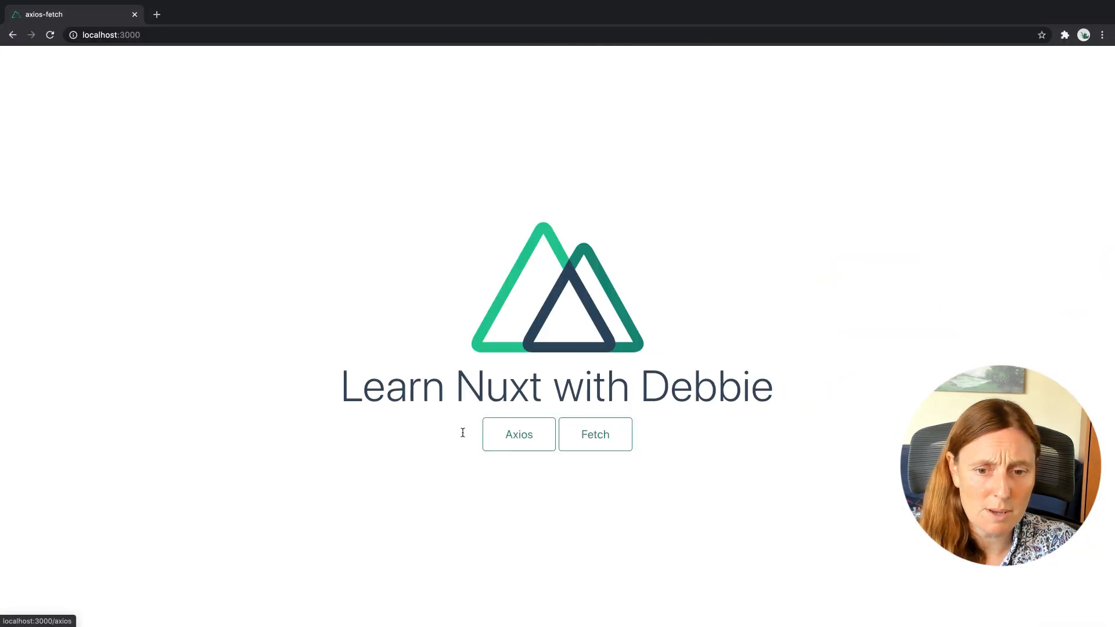
Test the broken URL on the Axios page (404), then on the Fetch page (empty card)
{"action": "left_click", "coordinate": [518, 435]}
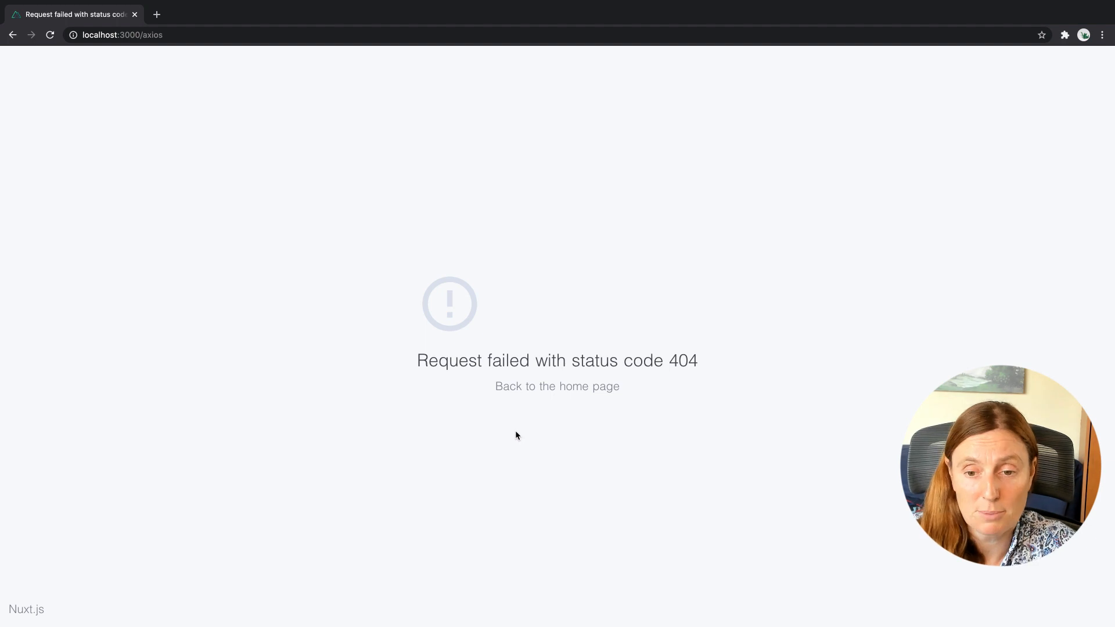
{"action": "left_click", "coordinate": [557, 385]}
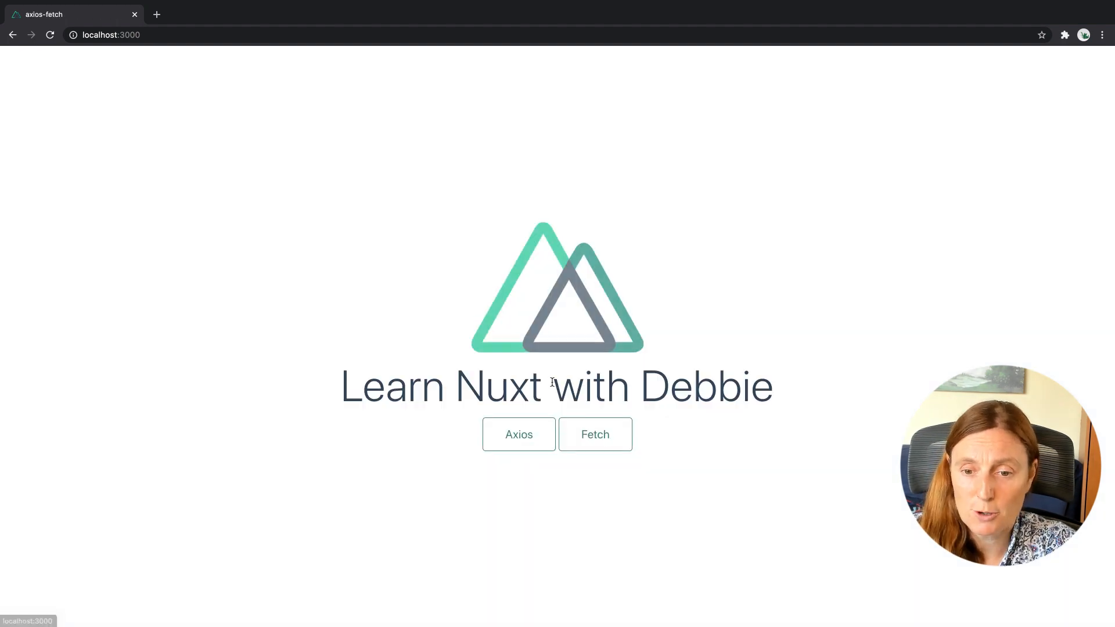
{"action": "left_click", "coordinate": [595, 434]}
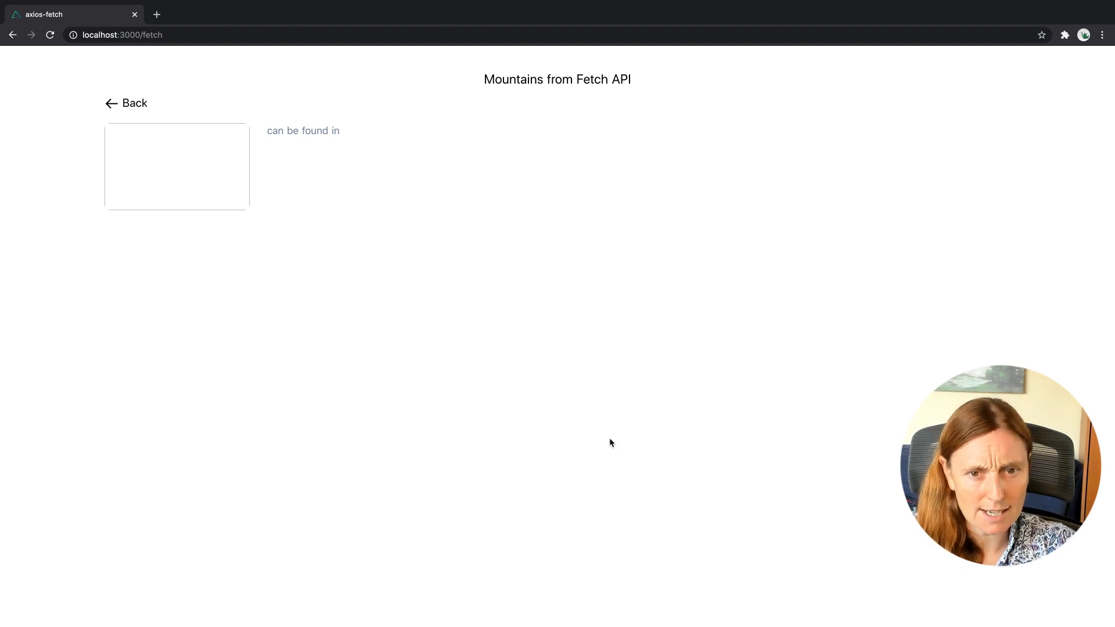
Inspect the empty mountain entry and expand its 'can be found in' element in DevTools
{"action": "right_click", "coordinate": [470, 249]}
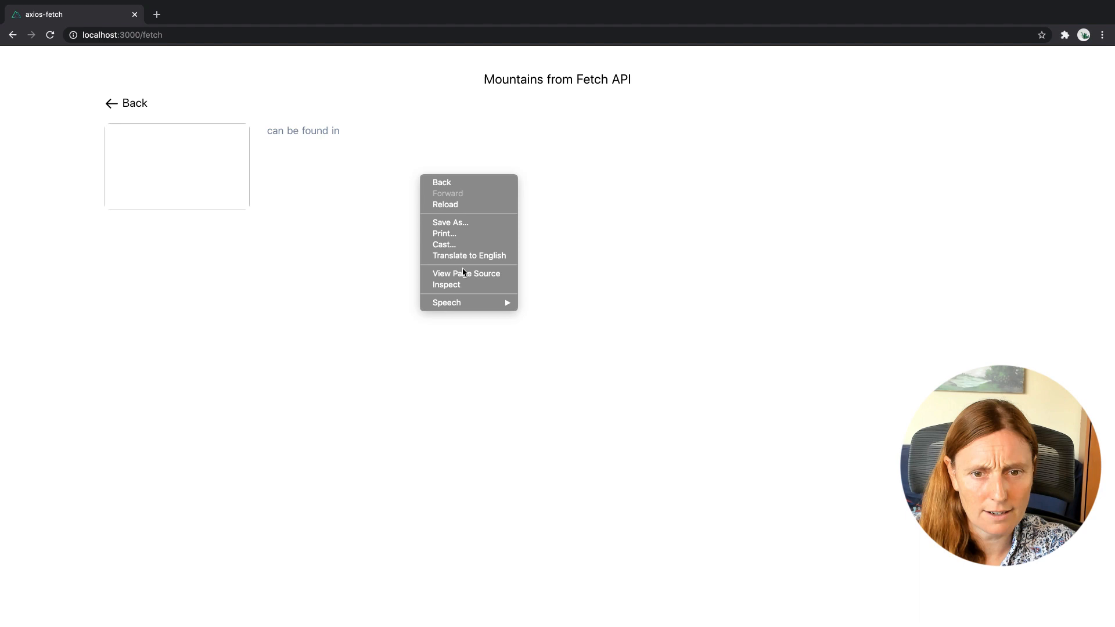
{"action": "left_click", "coordinate": [446, 285]}
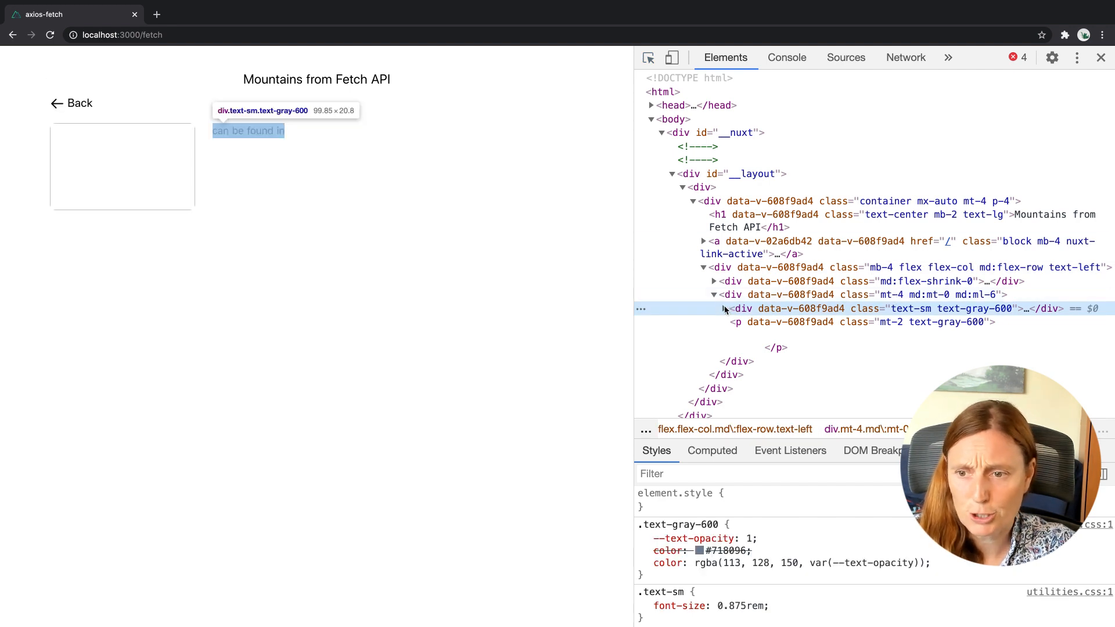
{"action": "left_click", "coordinate": [715, 309]}
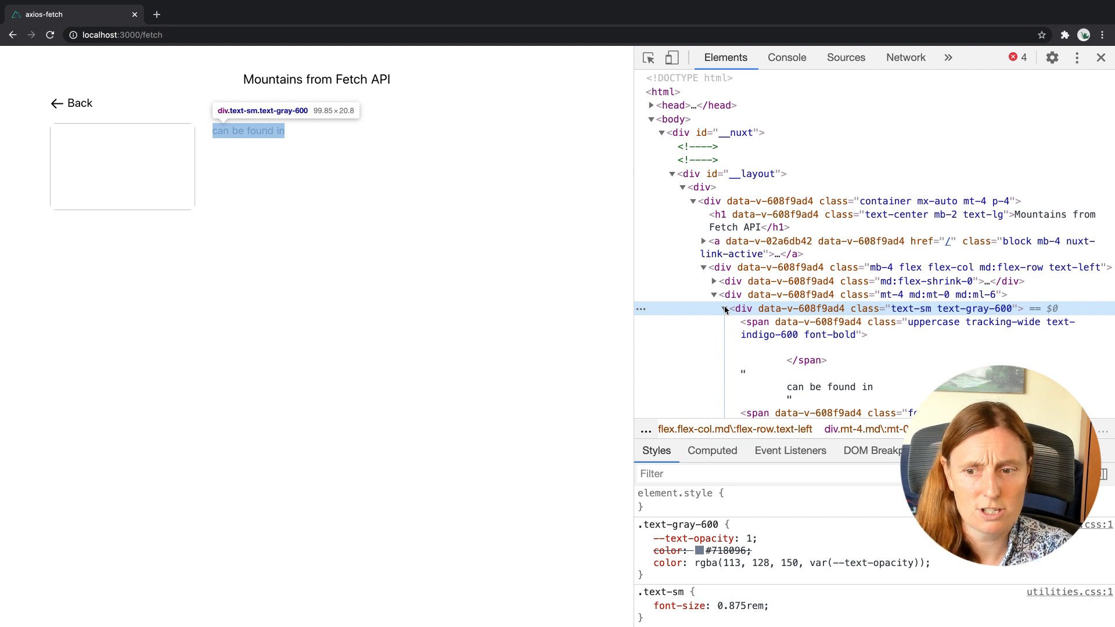
{"action": "mouse_move", "coordinate": [804, 327]}
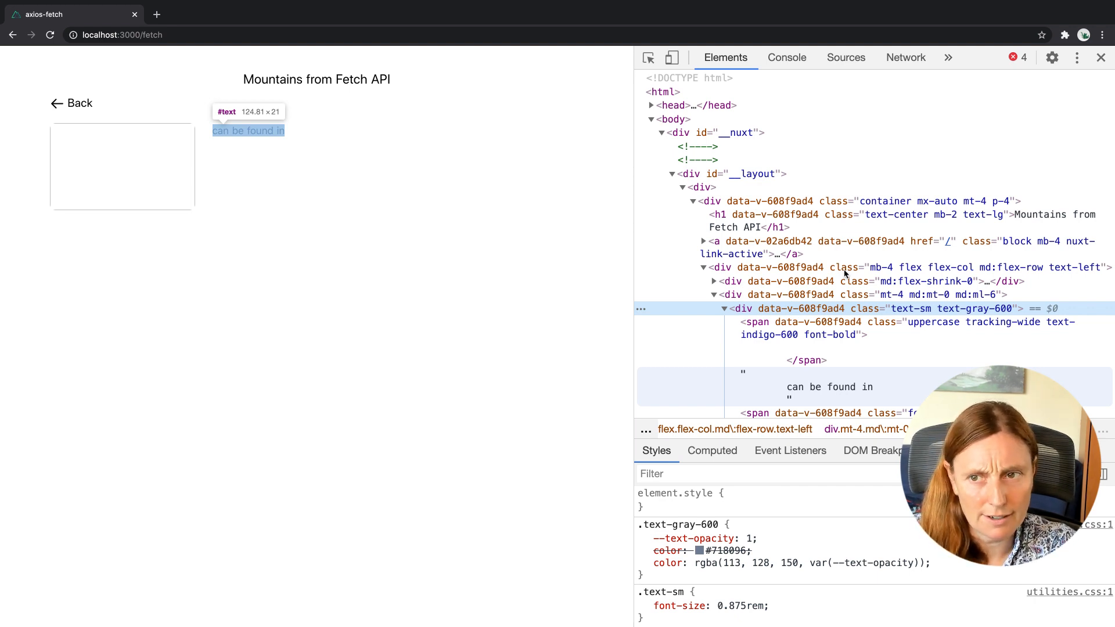
Record the Axios xhr and Fetch requests to /debbie in the Network panel, both 404
{"action": "left_click", "coordinate": [905, 58]}
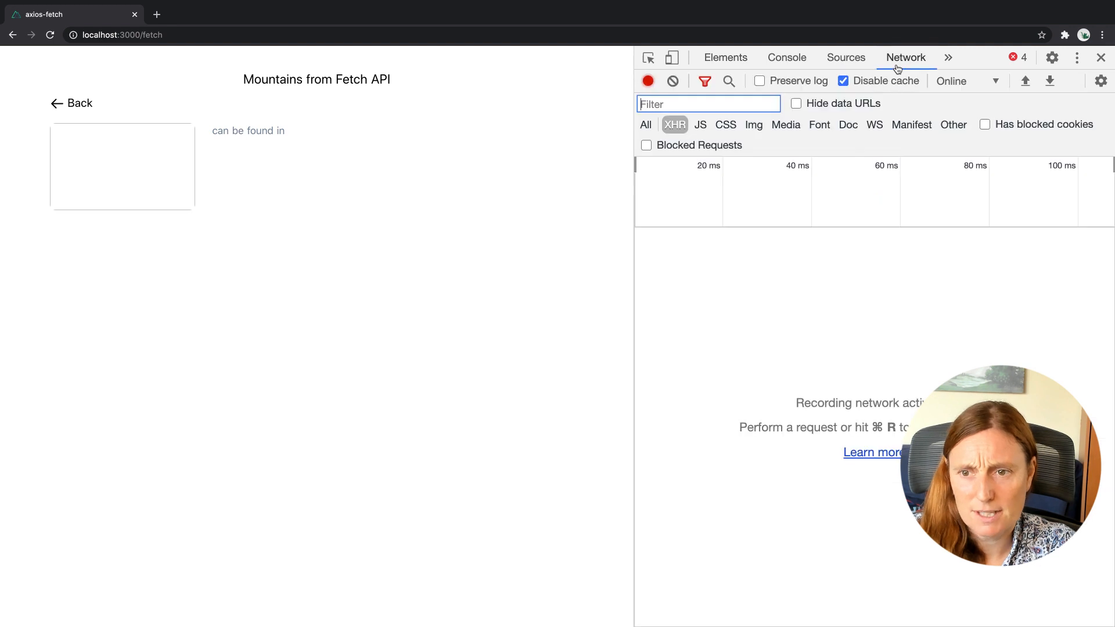
{"action": "left_click", "coordinate": [71, 103]}
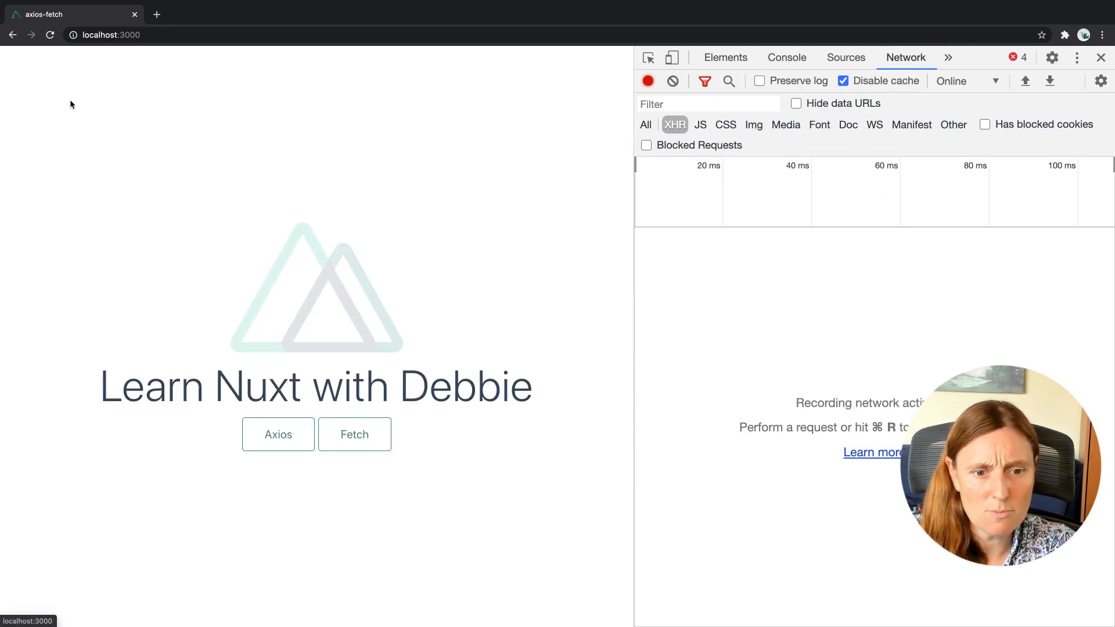
{"action": "left_click", "coordinate": [277, 433]}
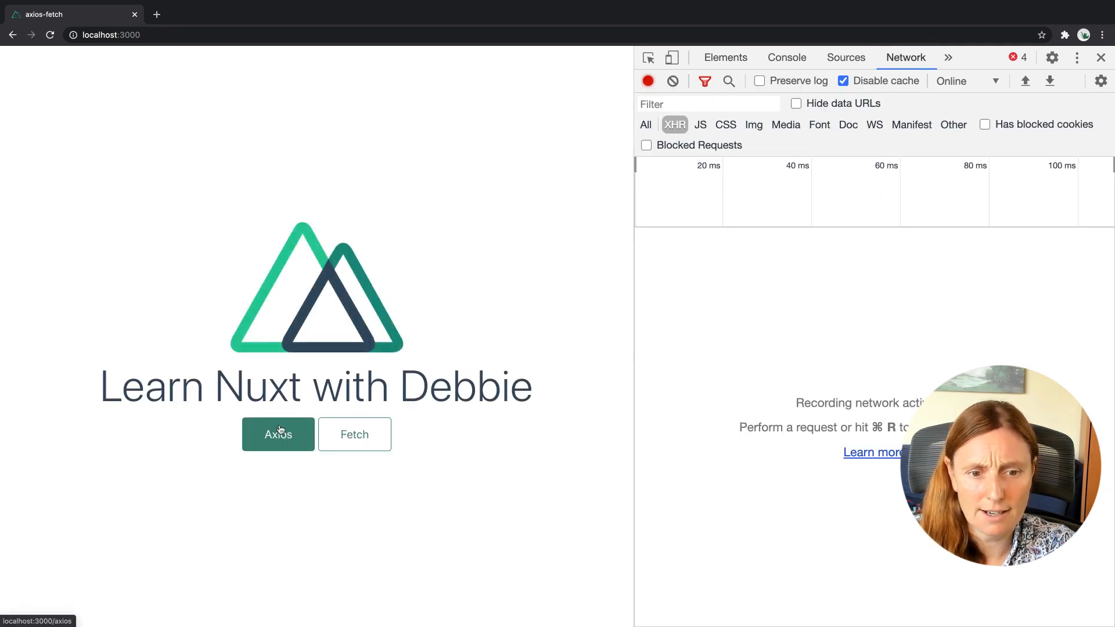
{"action": "left_click", "coordinate": [277, 434]}
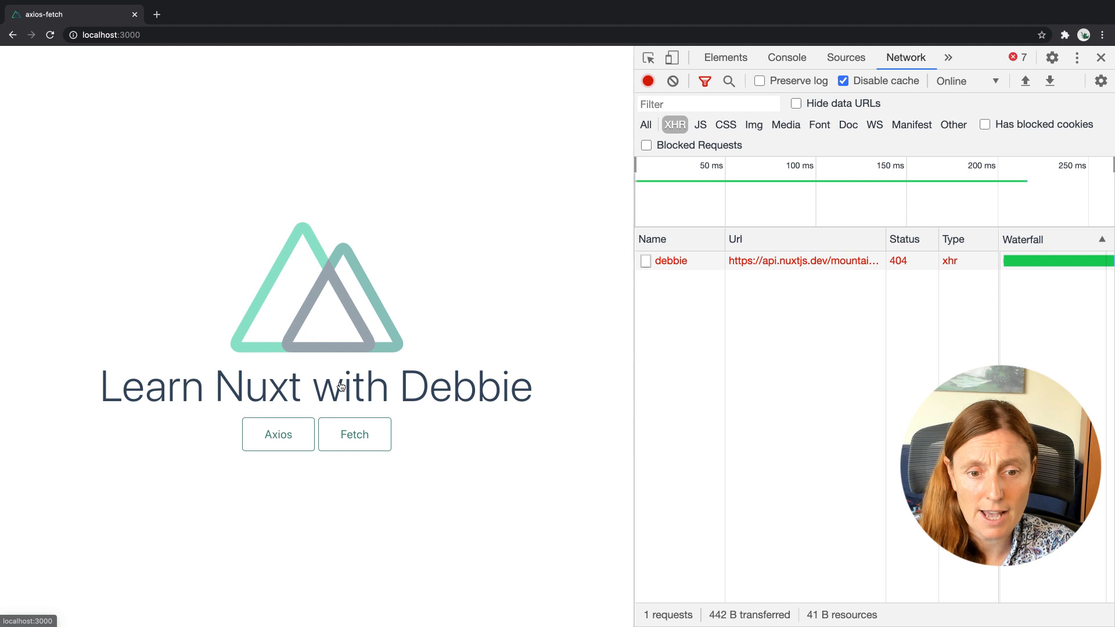
{"action": "left_click", "coordinate": [354, 435]}
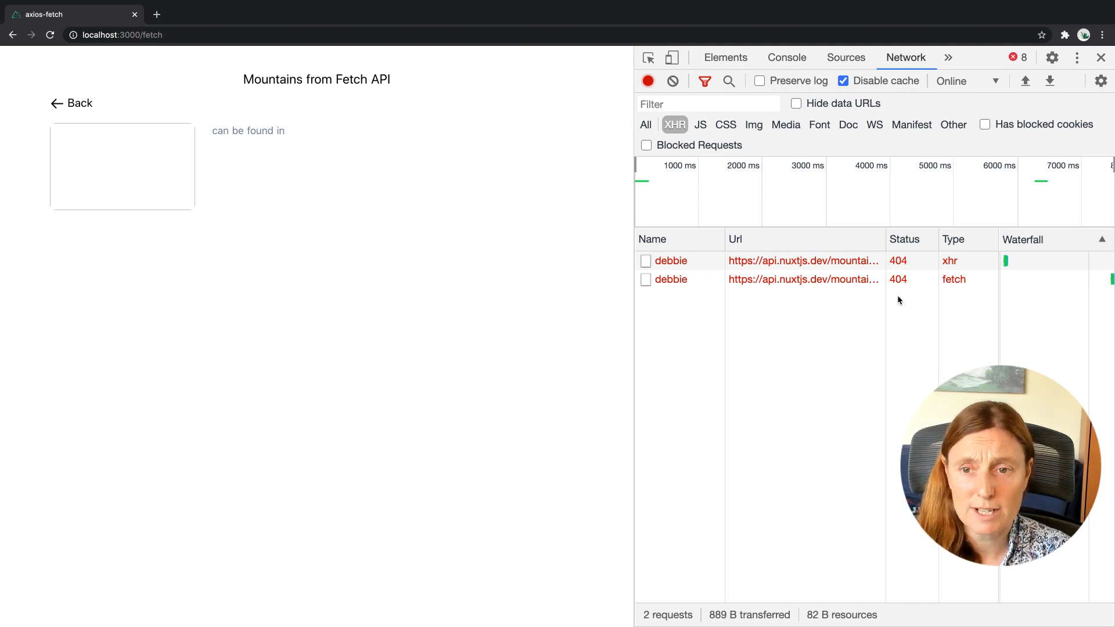
{"action": "mouse_move", "coordinate": [551, 266]}
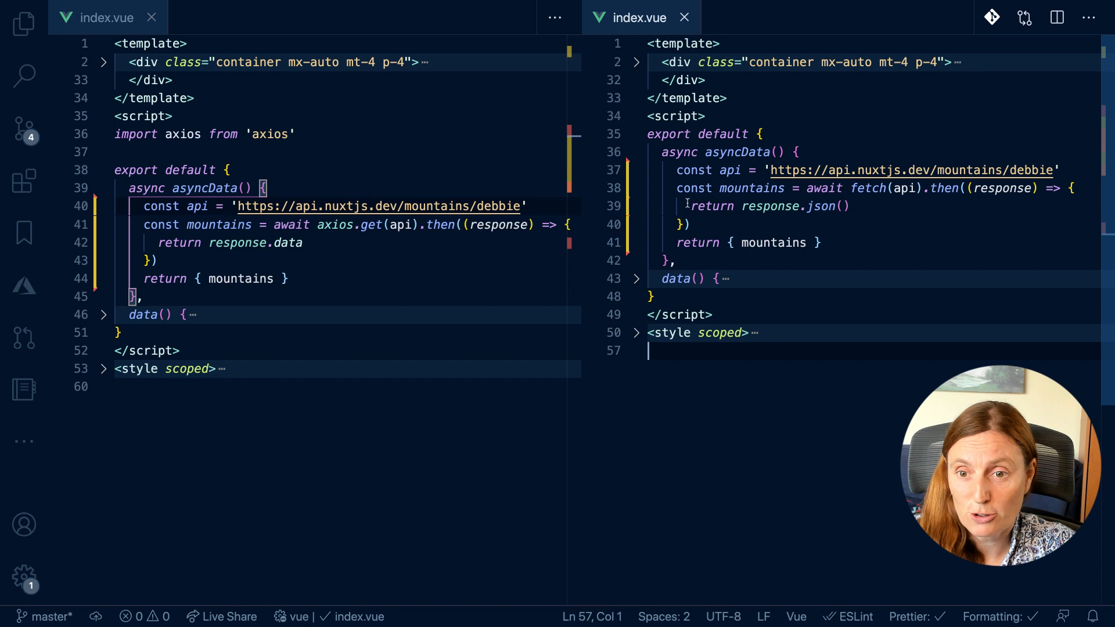
Add console.log(response) inside the fetch then-callback
{"action": "key", "text": "Enter"}
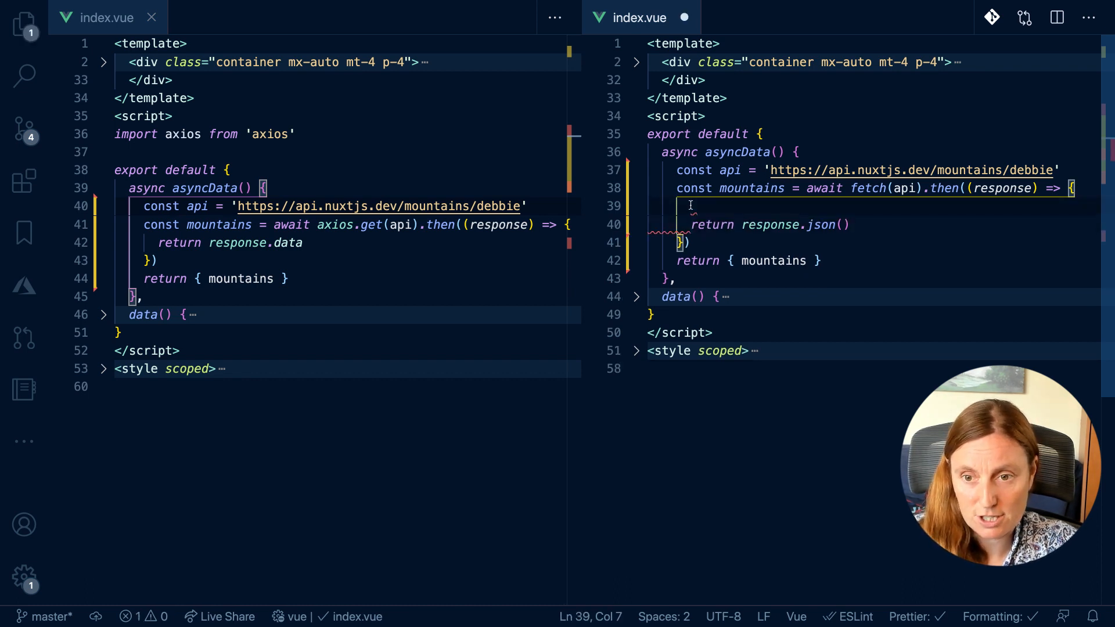
{"action": "type", "text": "console."}
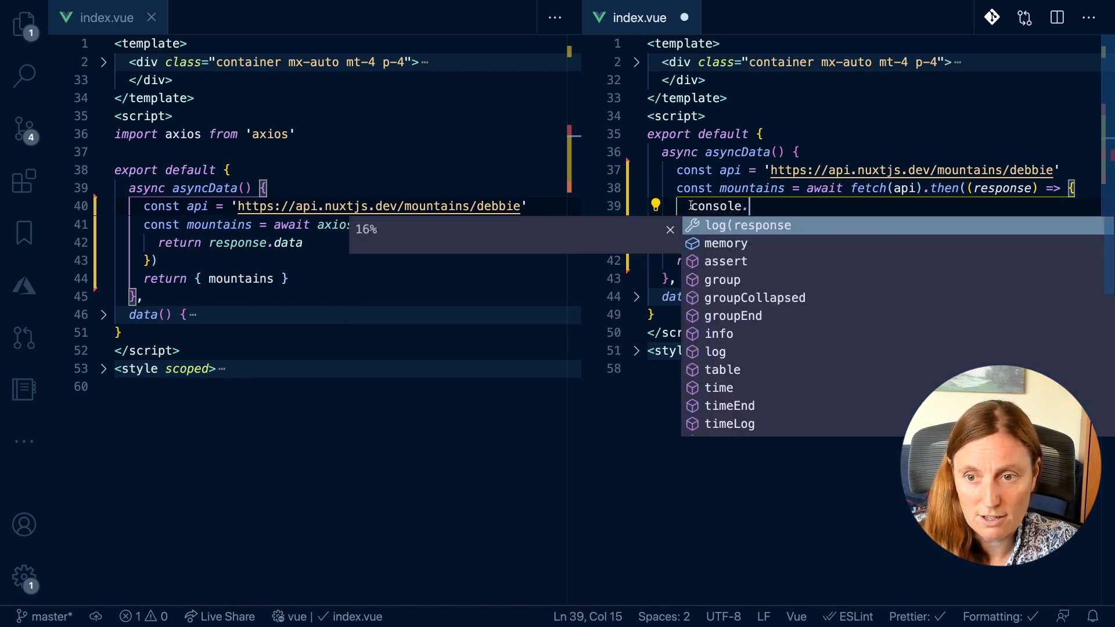
{"action": "type", "text": "log(res"}
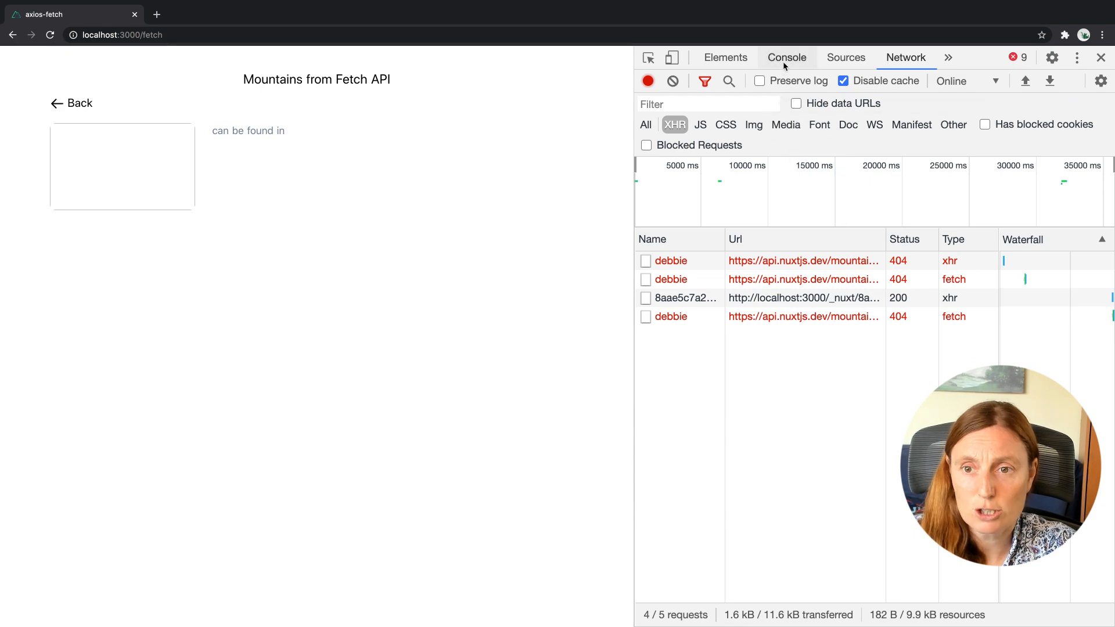
Inspect the logged Response in the Console, expanding its body to see status 404, ok false
{"action": "left_click", "coordinate": [786, 59]}
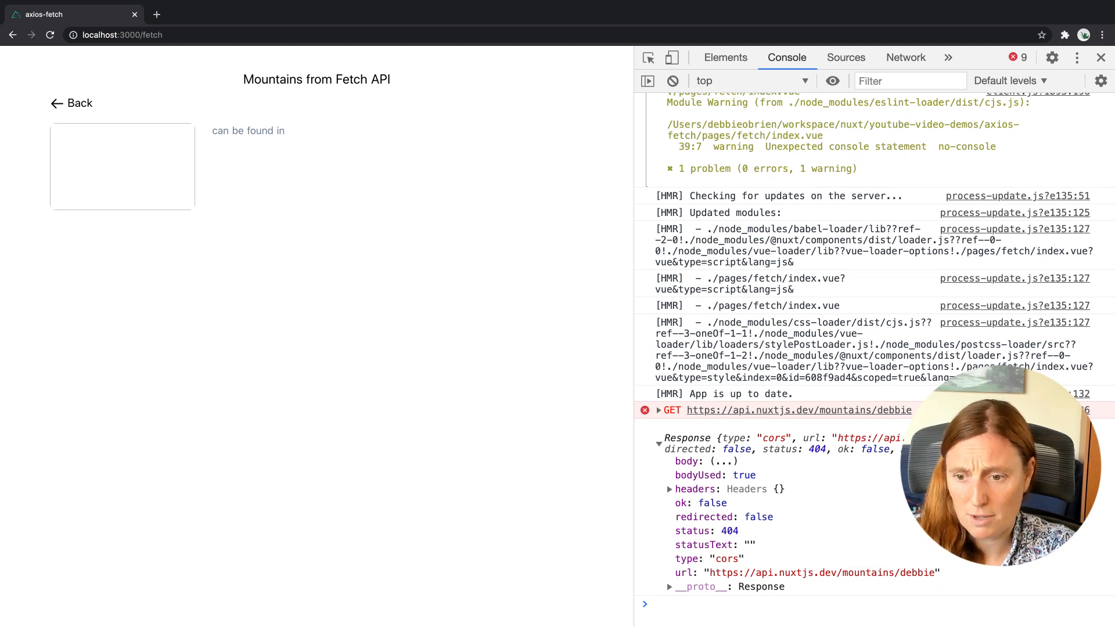
{"action": "mouse_move", "coordinate": [723, 461]}
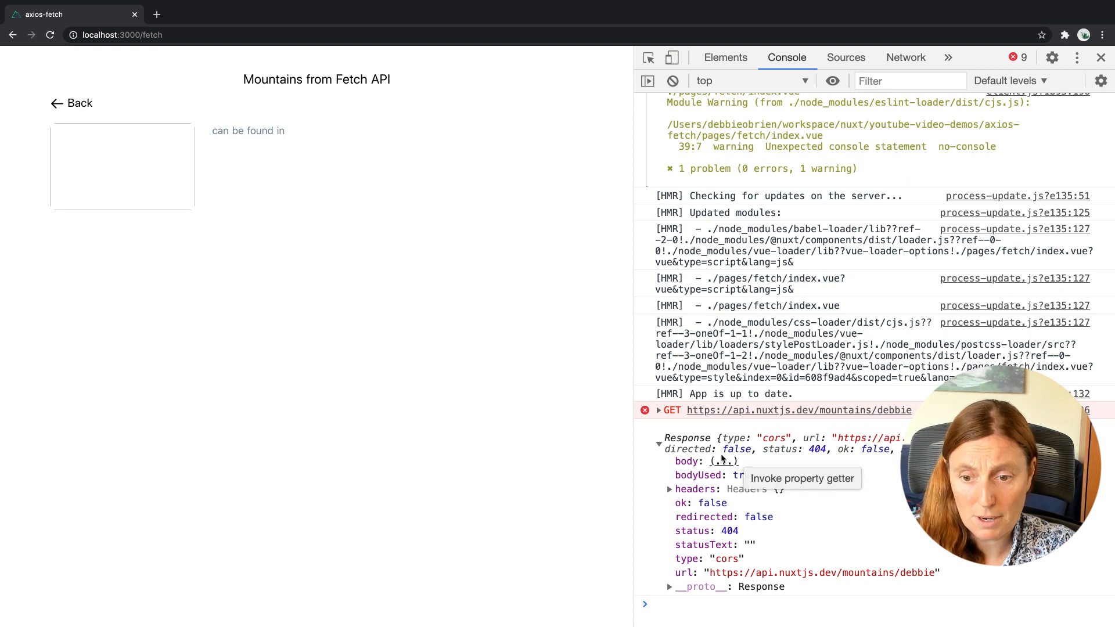
{"action": "left_click", "coordinate": [723, 462]}
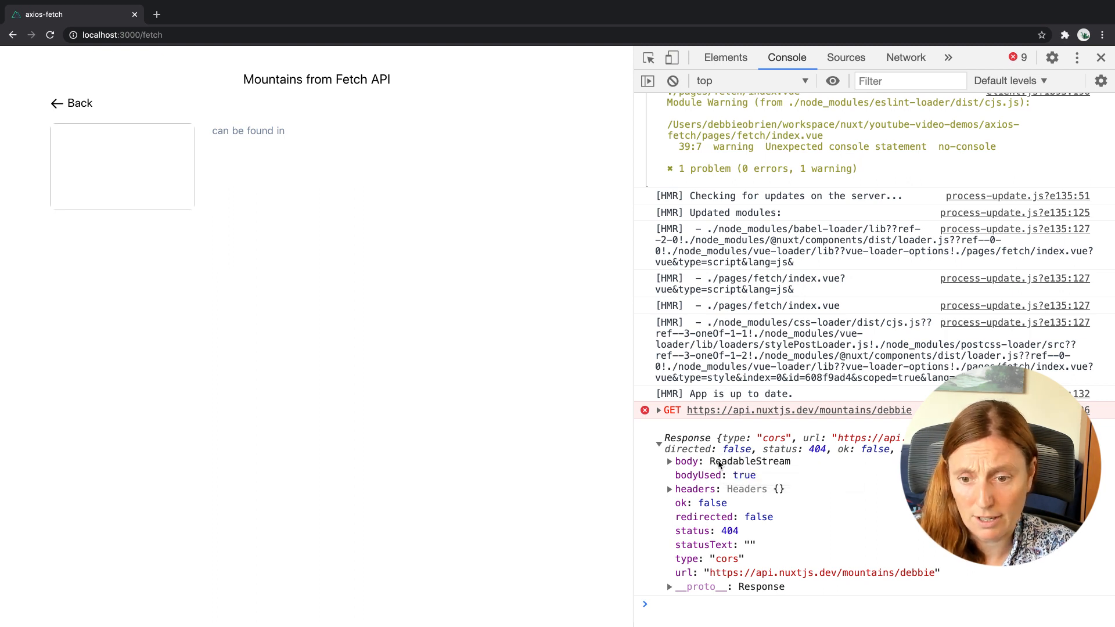
{"action": "left_click", "coordinate": [670, 461]}
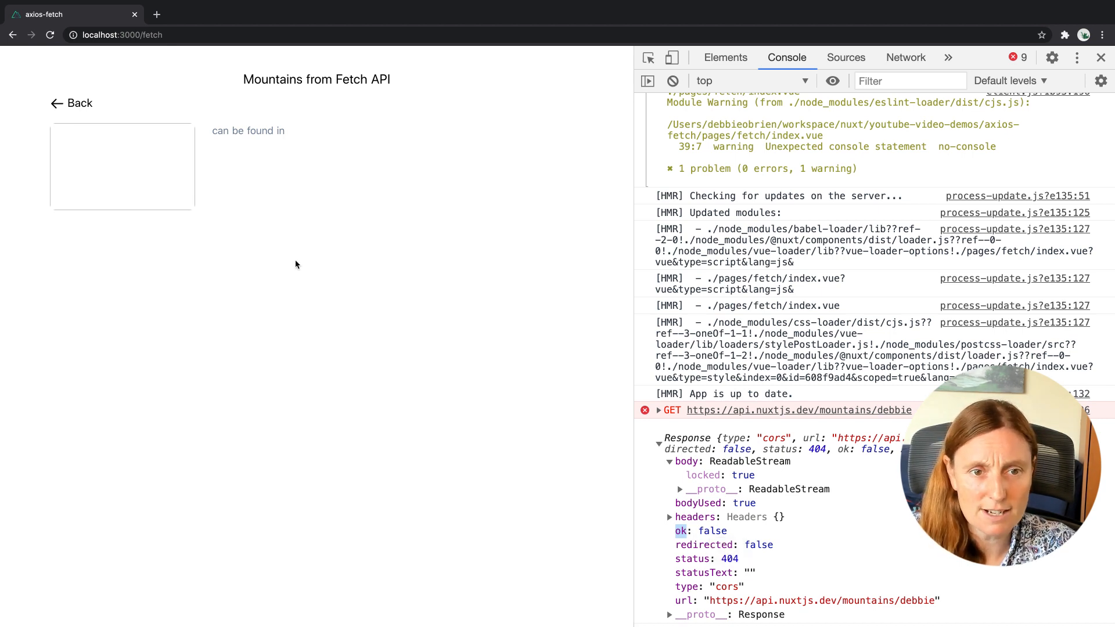
{"action": "mouse_move", "coordinate": [351, 359]}
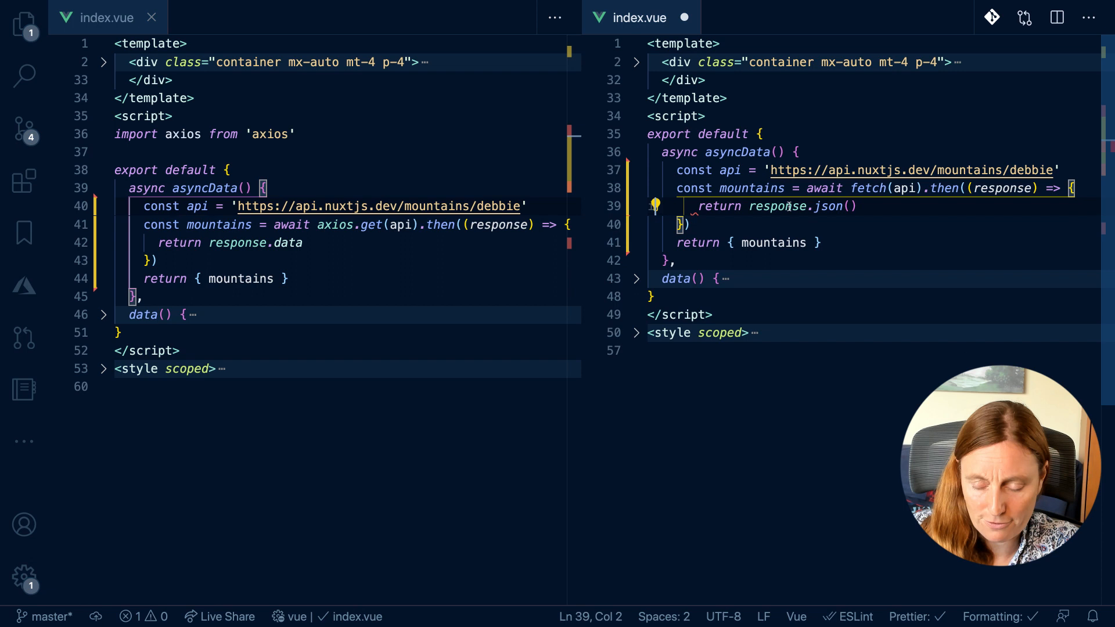
Wrap return response.json() in an if (response.ok) check and close DevTools
{"action": "type", "text": "if"}
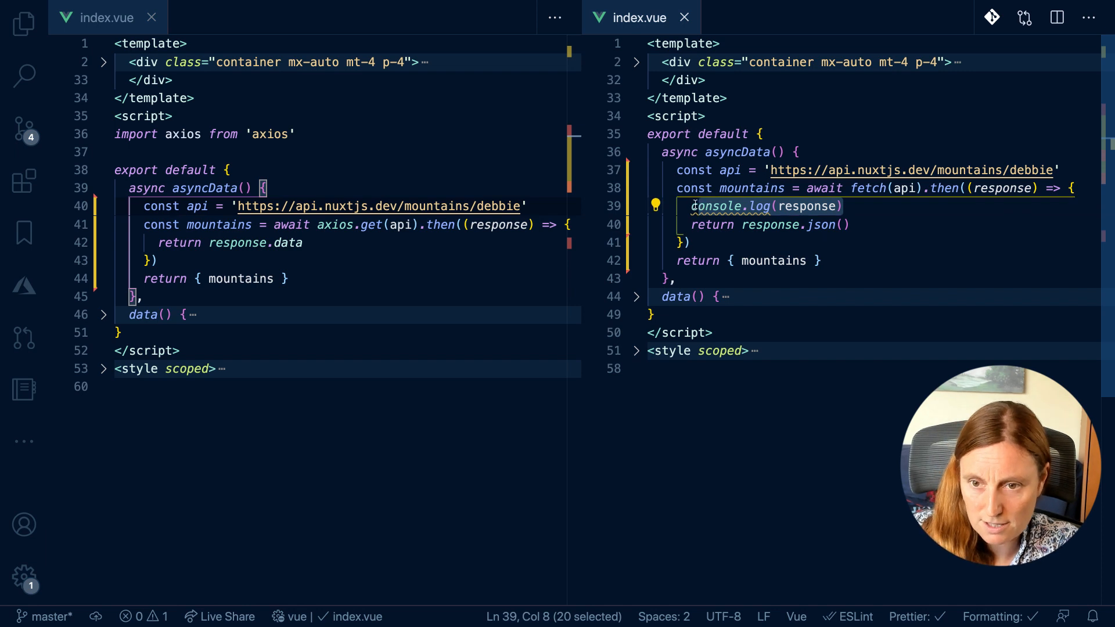
{"action": "type", "text": "if"}
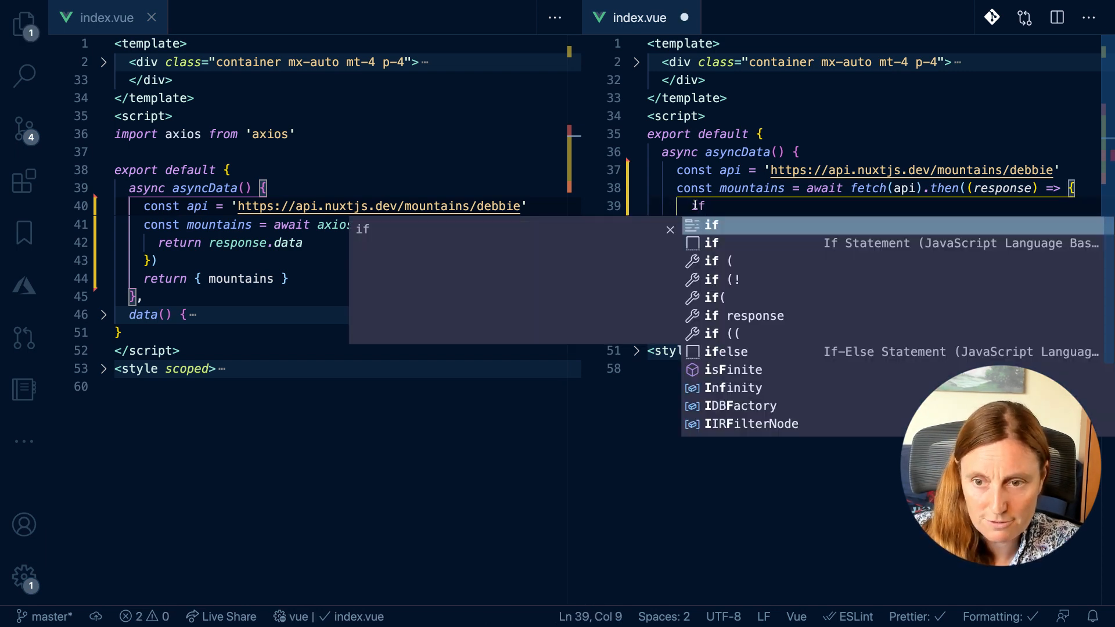
{"action": "type", "text": "(response.ok){"}
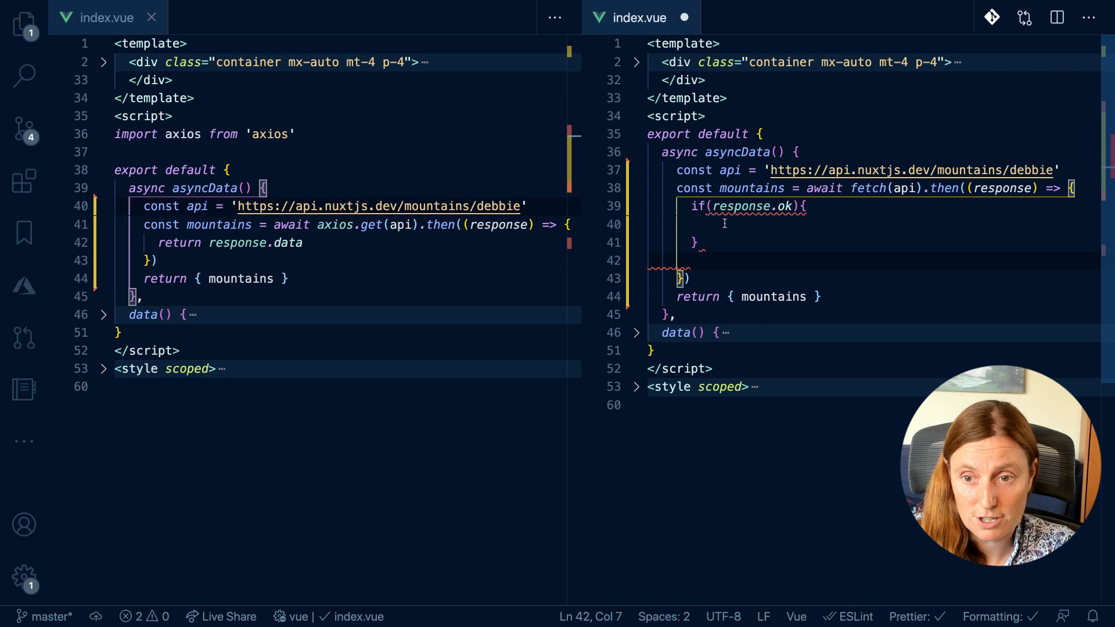
{"action": "type", "text": "return response.json()"}
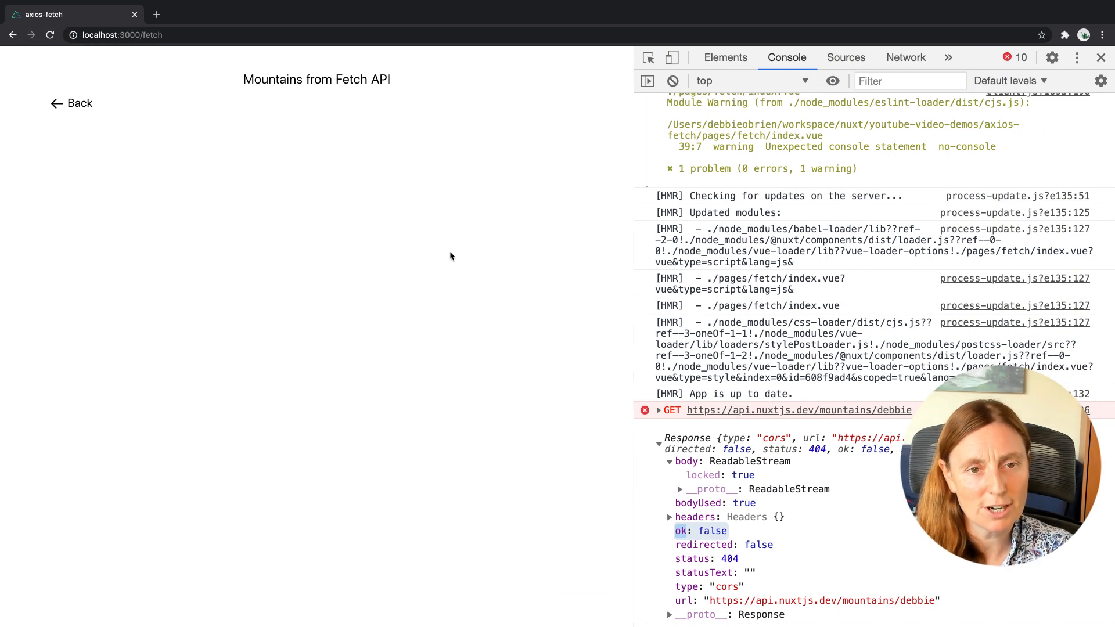
{"action": "mouse_move", "coordinate": [1076, 58]}
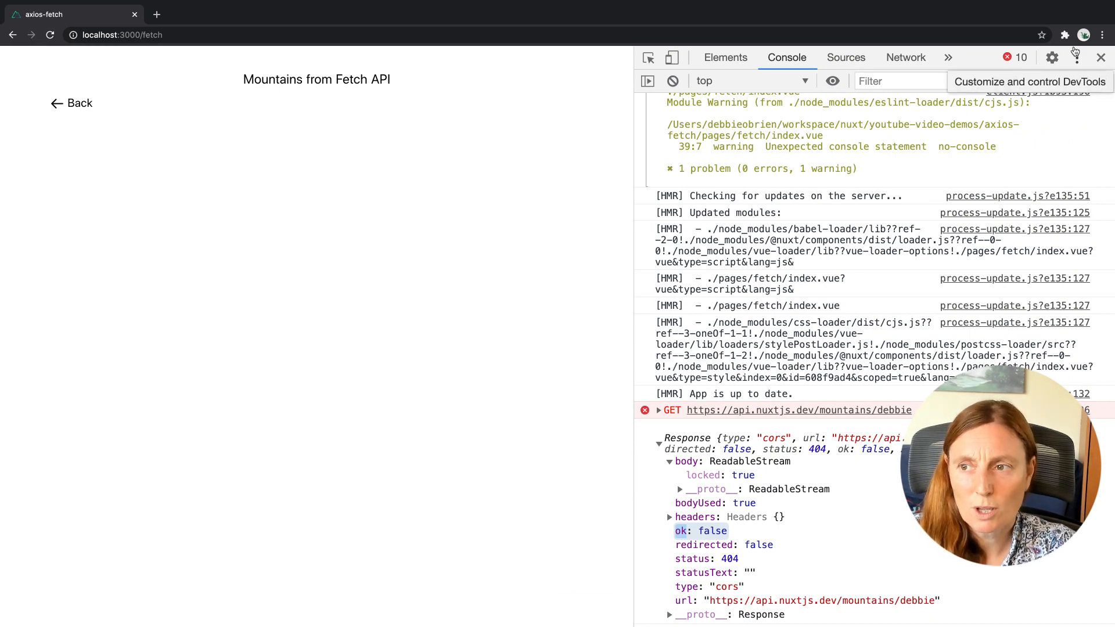
{"action": "left_click", "coordinate": [1101, 58]}
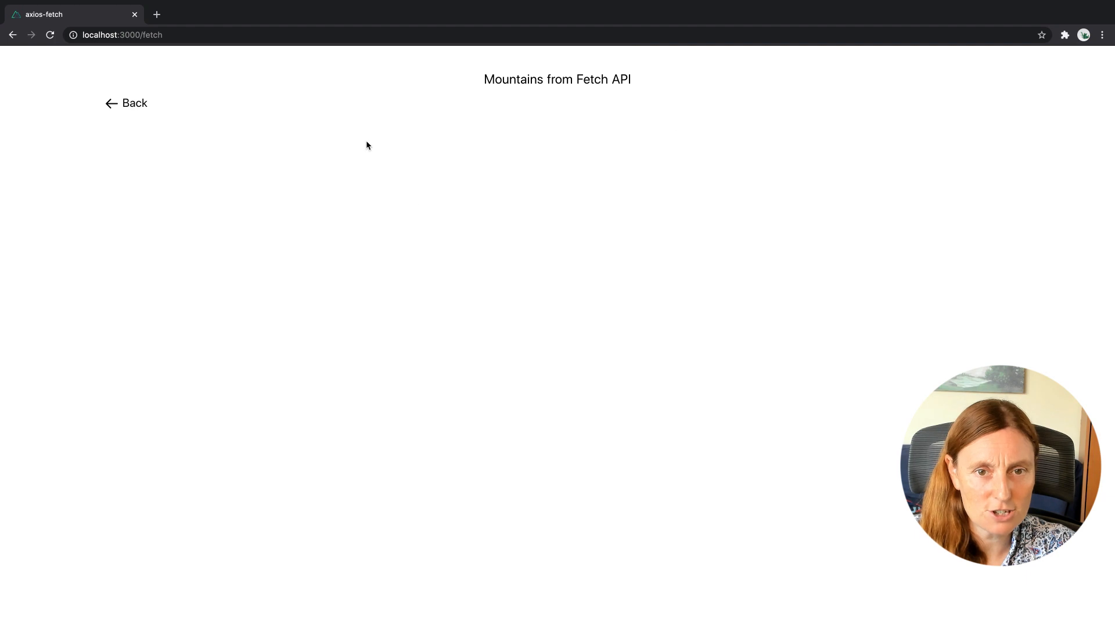
{"action": "mouse_move", "coordinate": [401, 265]}
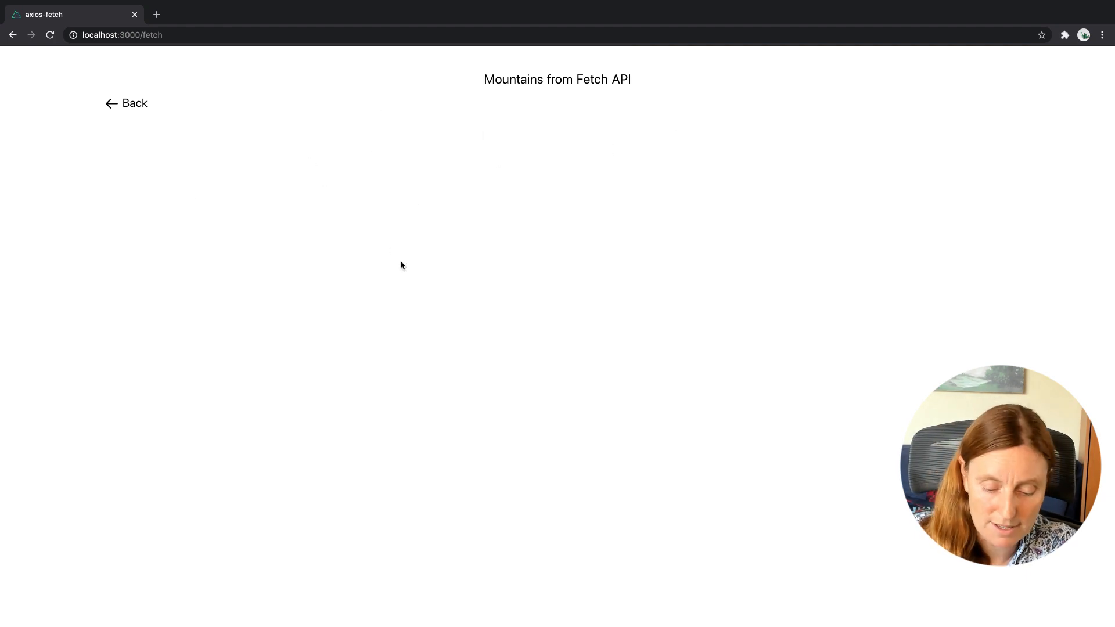
{"action": "mouse_move", "coordinate": [391, 276]}
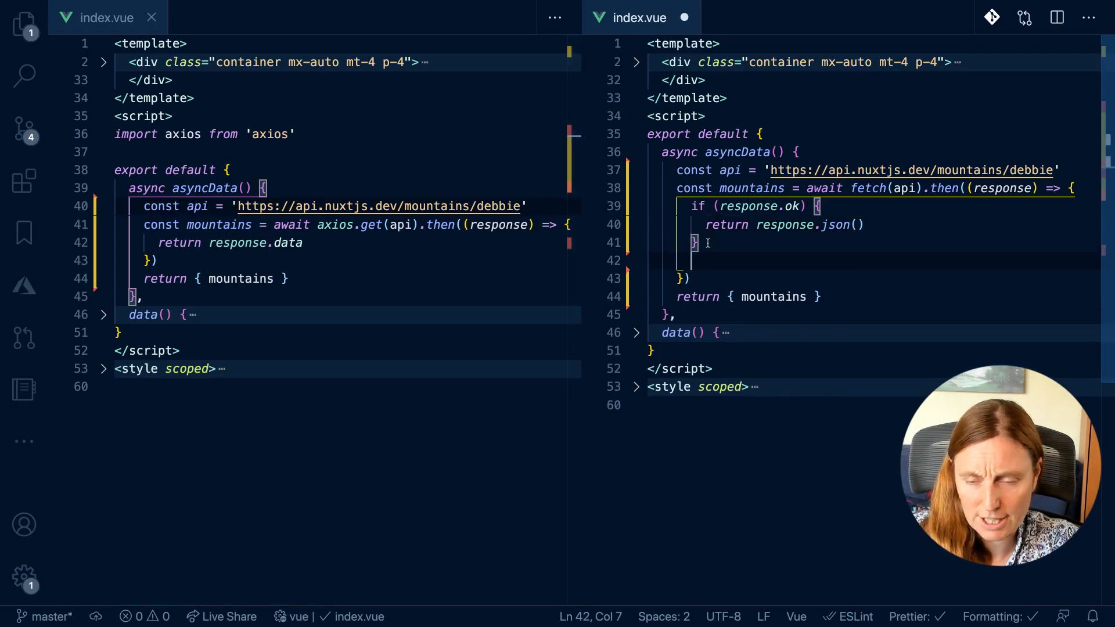
Add throw new Error(response.status) after the response.ok check
{"action": "type", "text": "throw new Erro"}
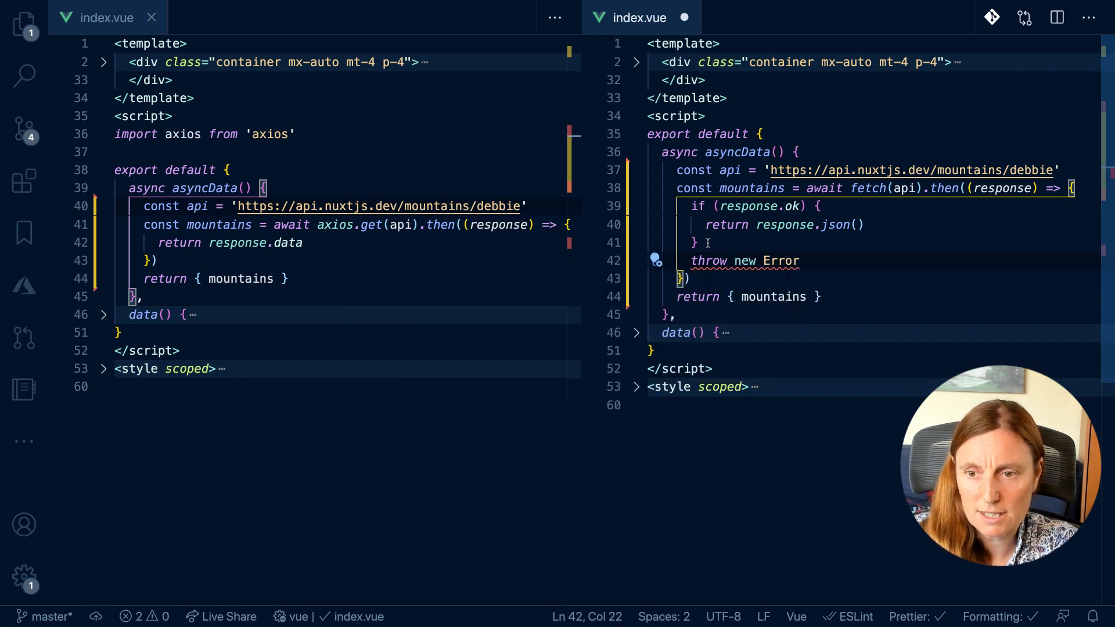
{"action": "type", "text": "res"}
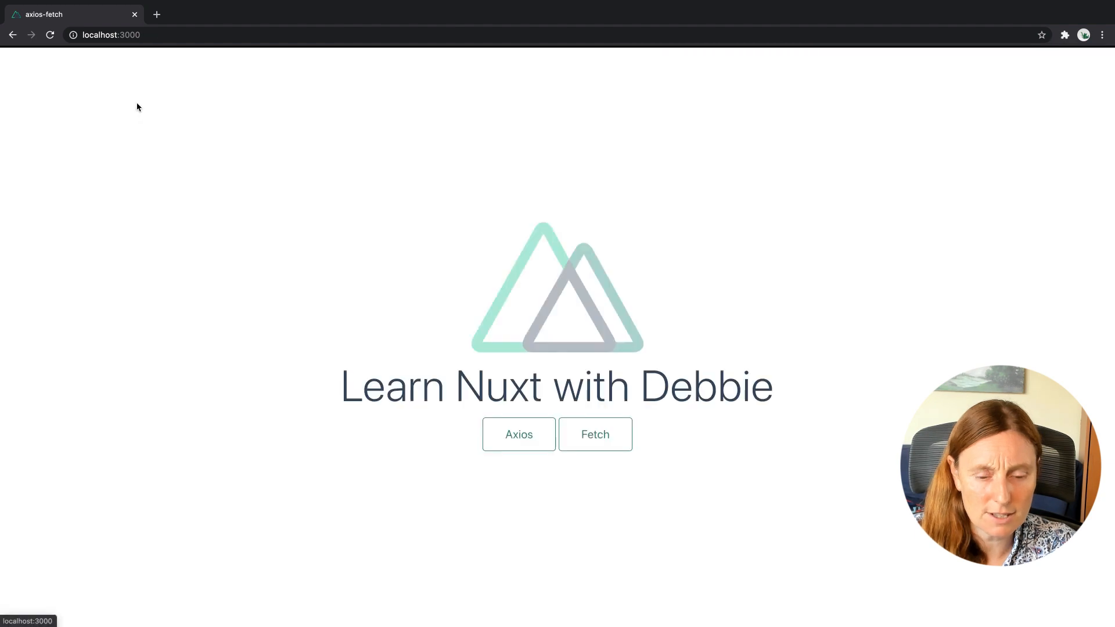
Reload the Fetch page from home to see Nuxt's 404 error screen
{"action": "left_click", "coordinate": [50, 35]}
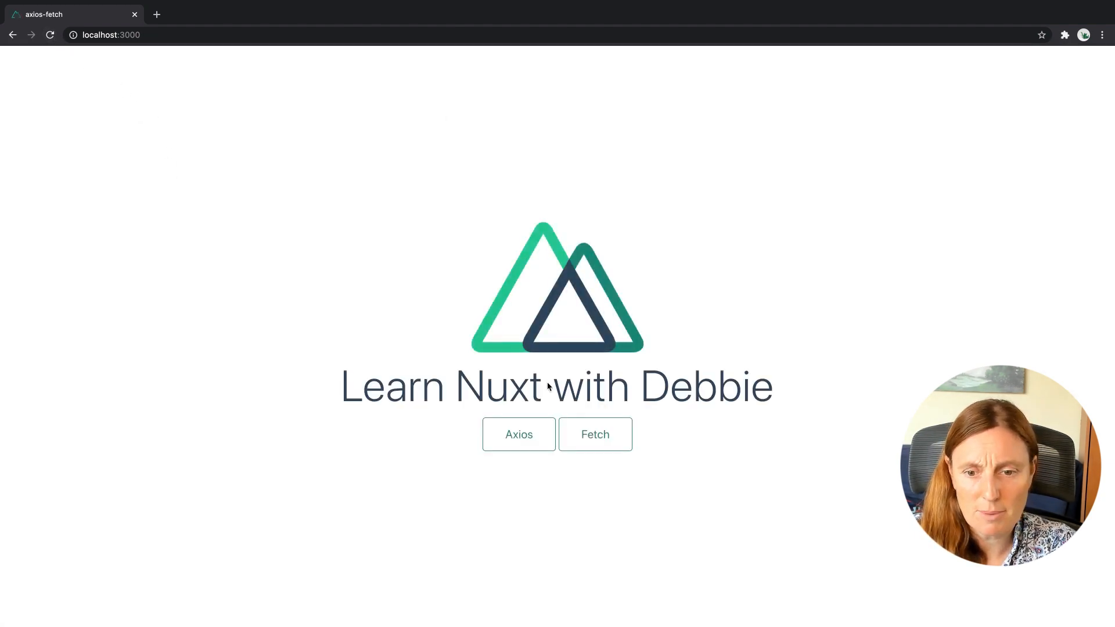
{"action": "left_click", "coordinate": [594, 434]}
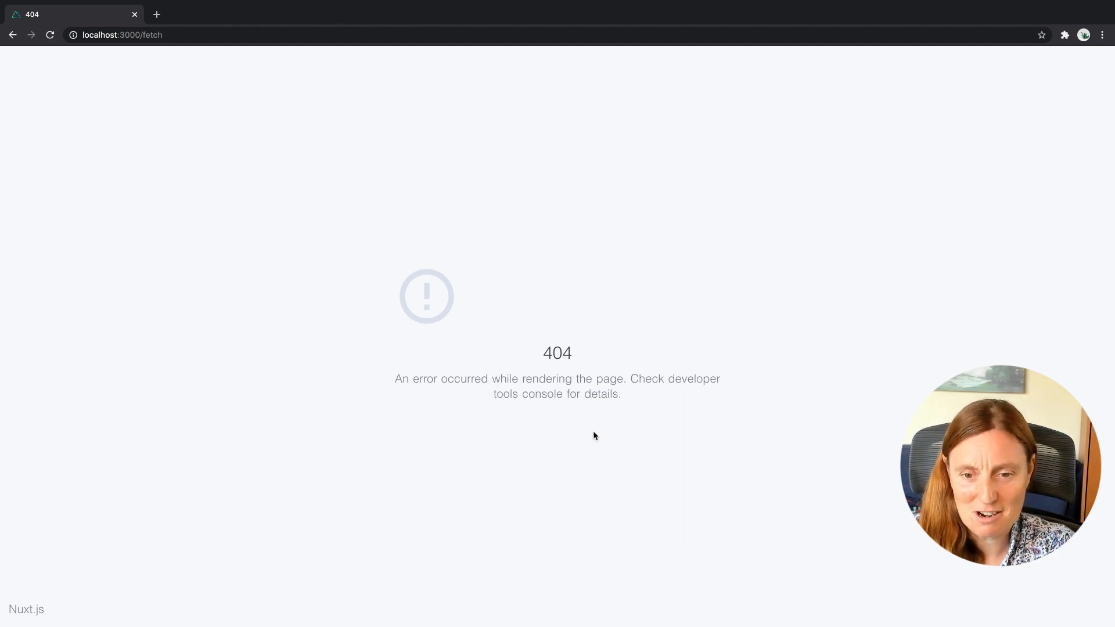
{"action": "mouse_move", "coordinate": [292, 330]}
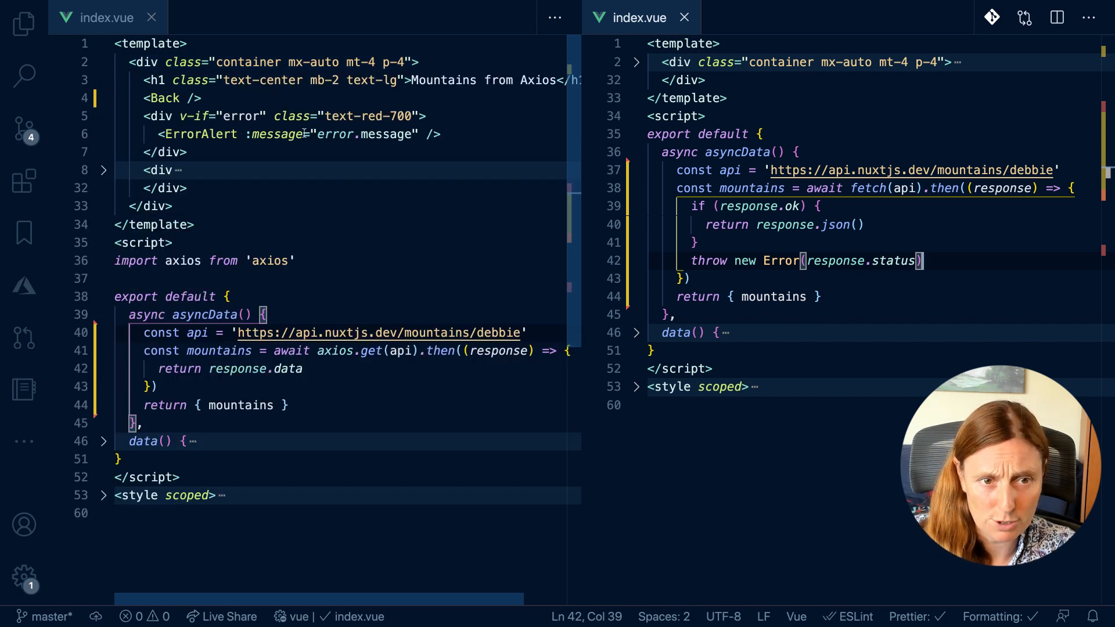
Wrap the axios asyncData body in try, with catch (error) returning { error }
{"action": "double_click", "coordinate": [241, 116]}
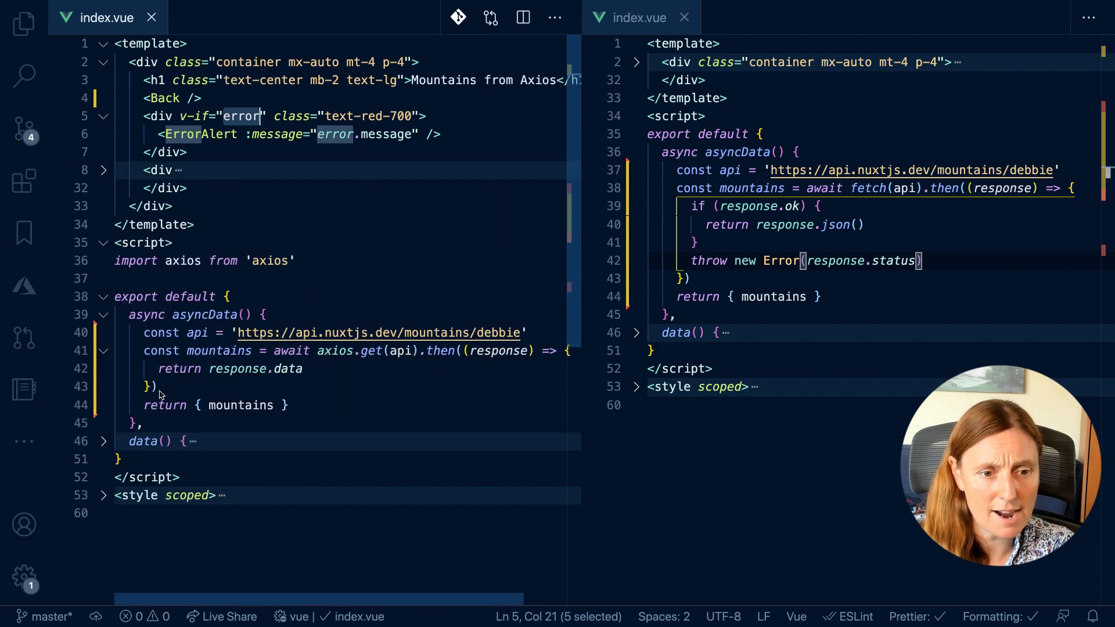
{"action": "left_click", "coordinate": [102, 441]}
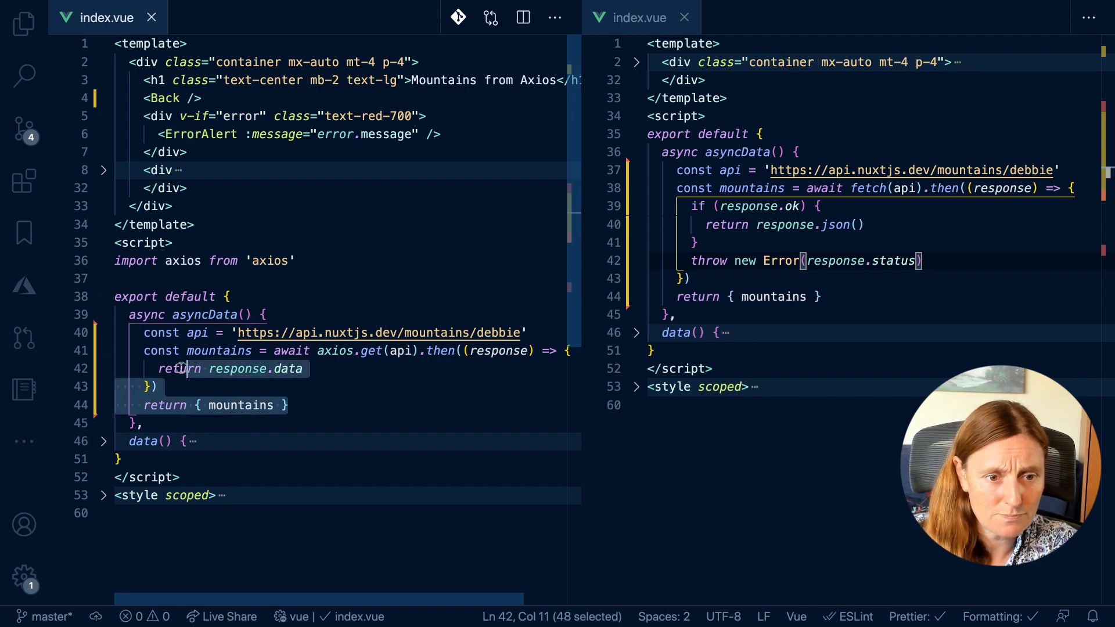
{"action": "key", "text": "Delete"}
{"action": "type", "text": "try{"}
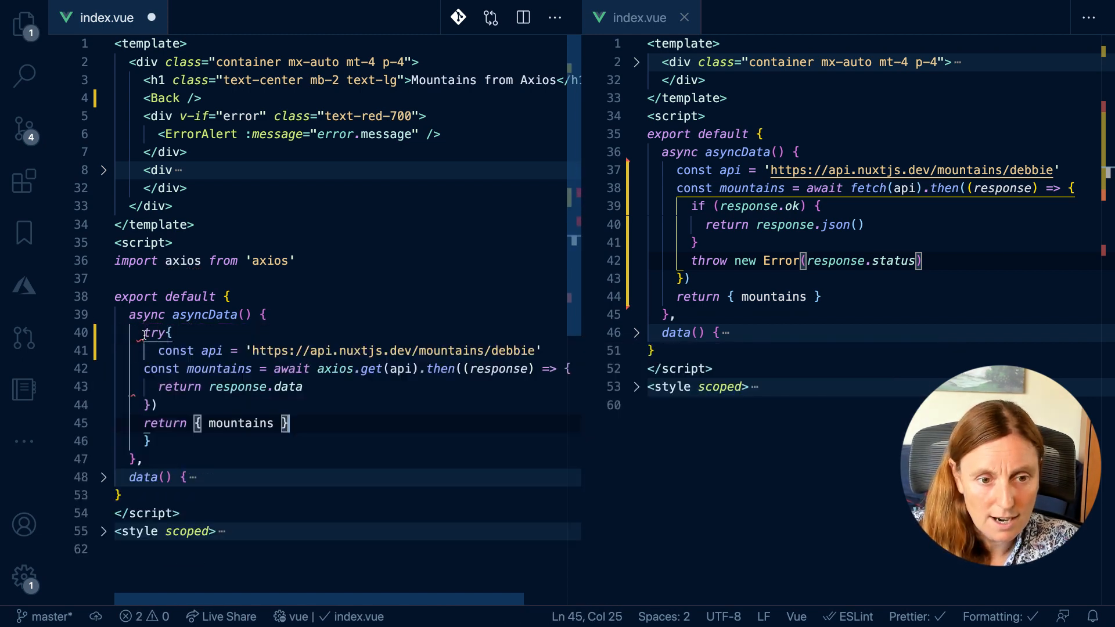
{"action": "type", "text": "catch(error){"}
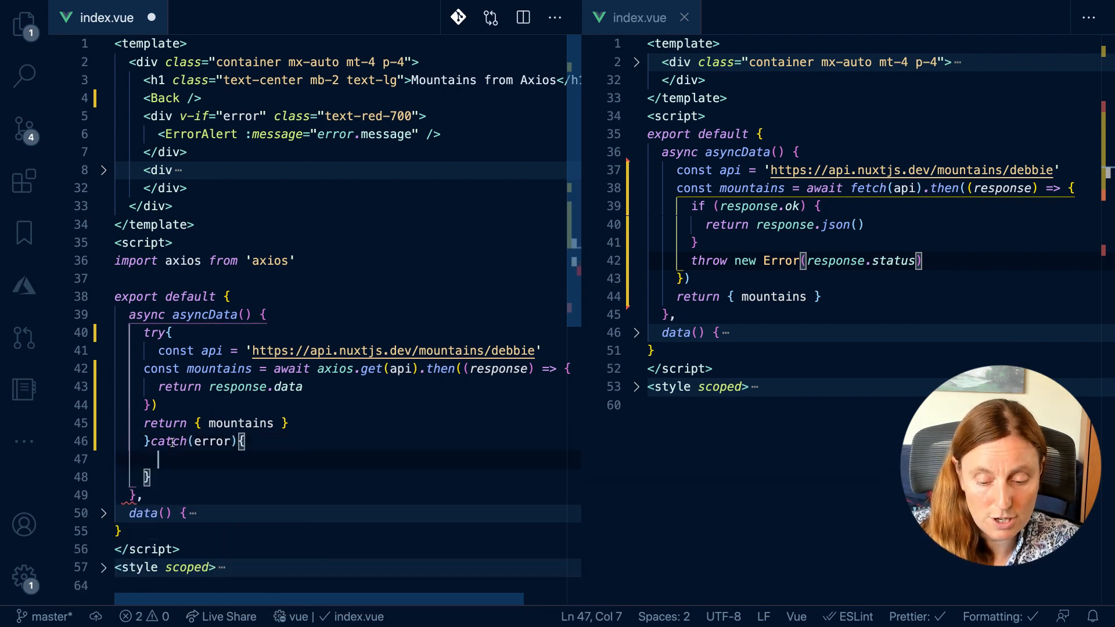
{"action": "type", "text": "return"}
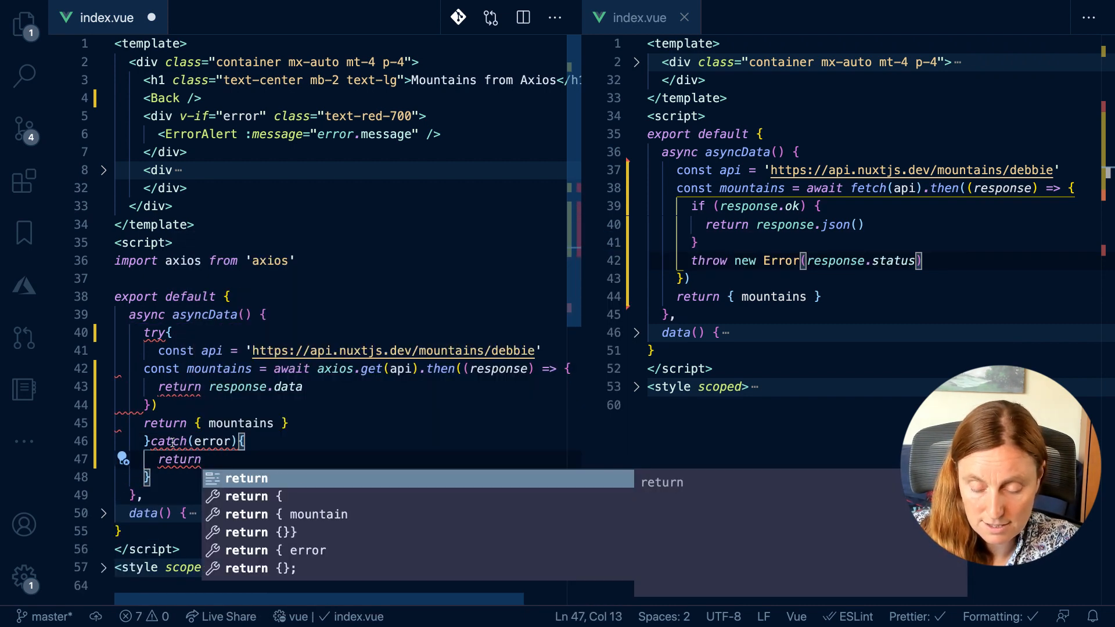
{"action": "type", "text": "{error"}
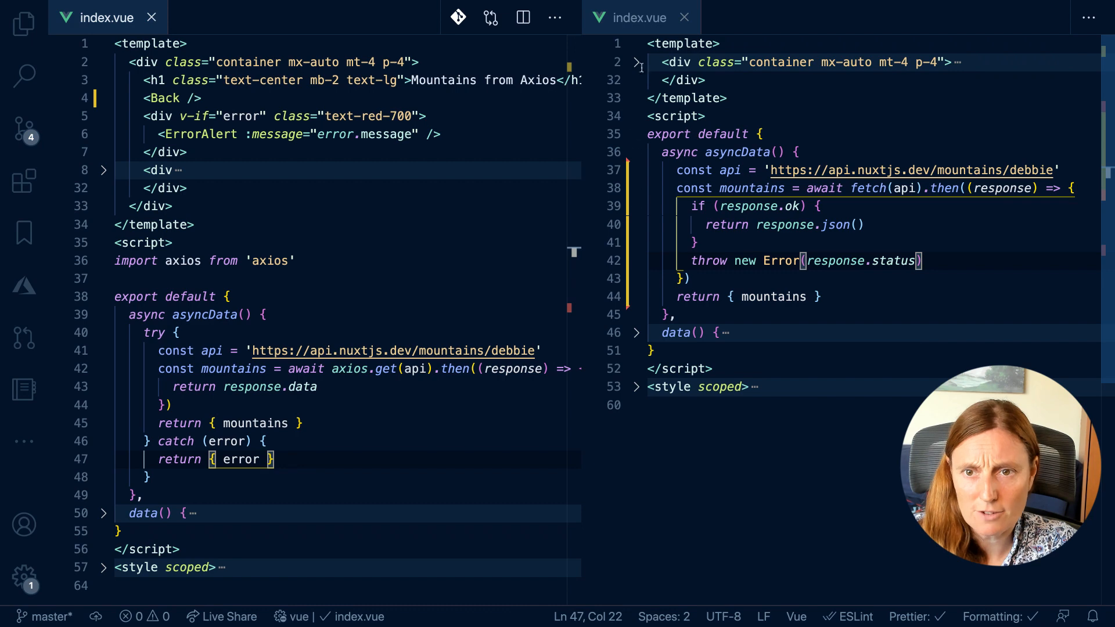
Wrap the fetch asyncData body in try and add catch (error) returning { error }
{"action": "left_click", "coordinate": [638, 61]}
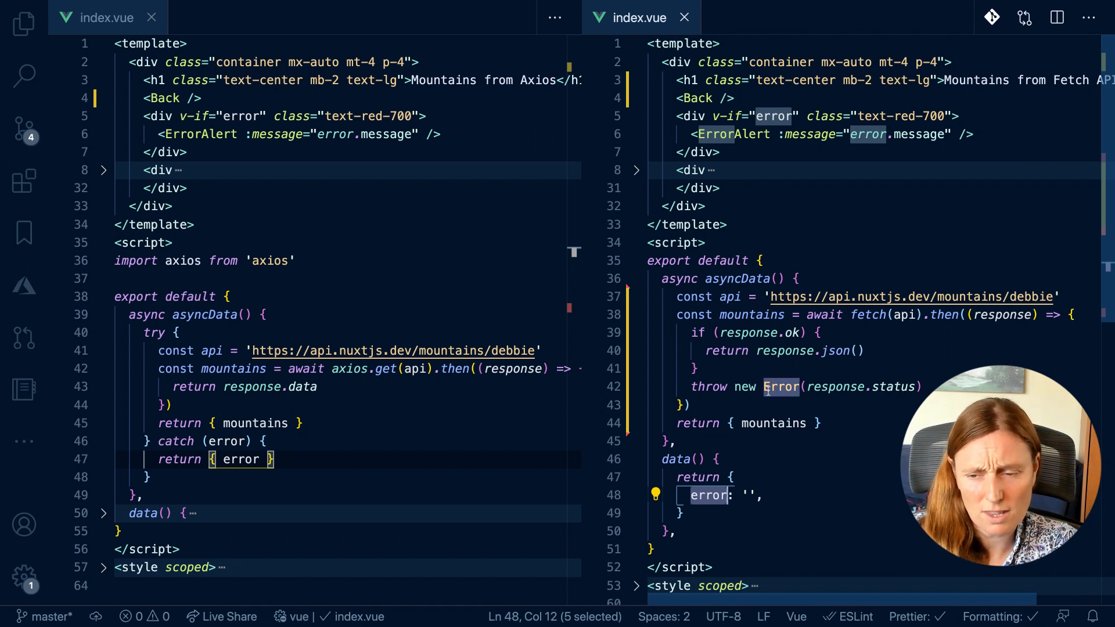
{"action": "mouse_move", "coordinate": [709, 495]}
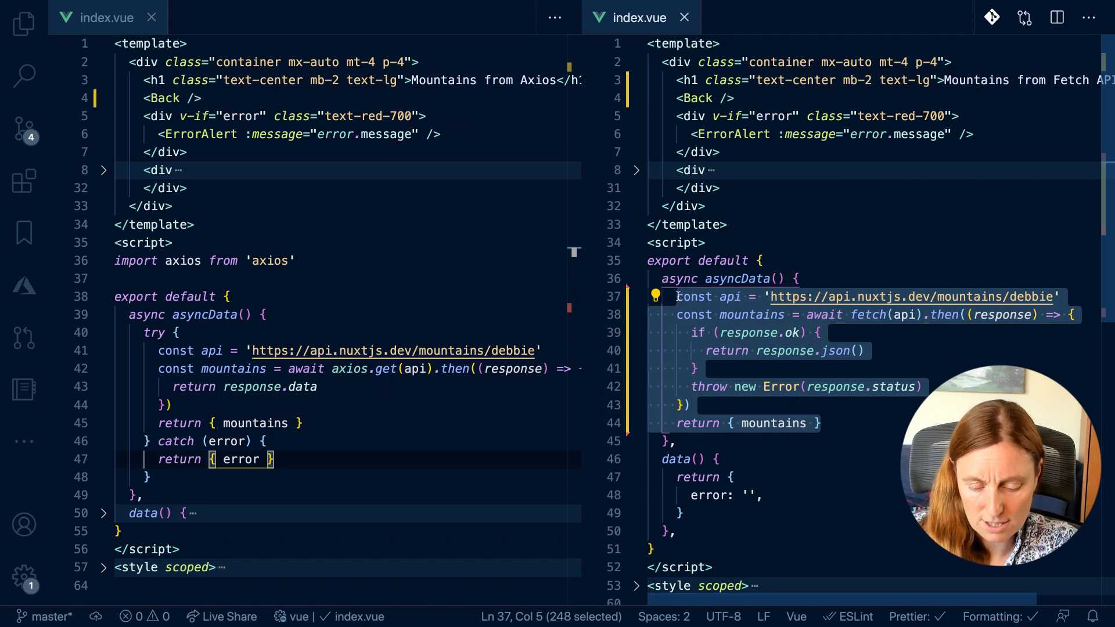
{"action": "type", "text": "try{"}
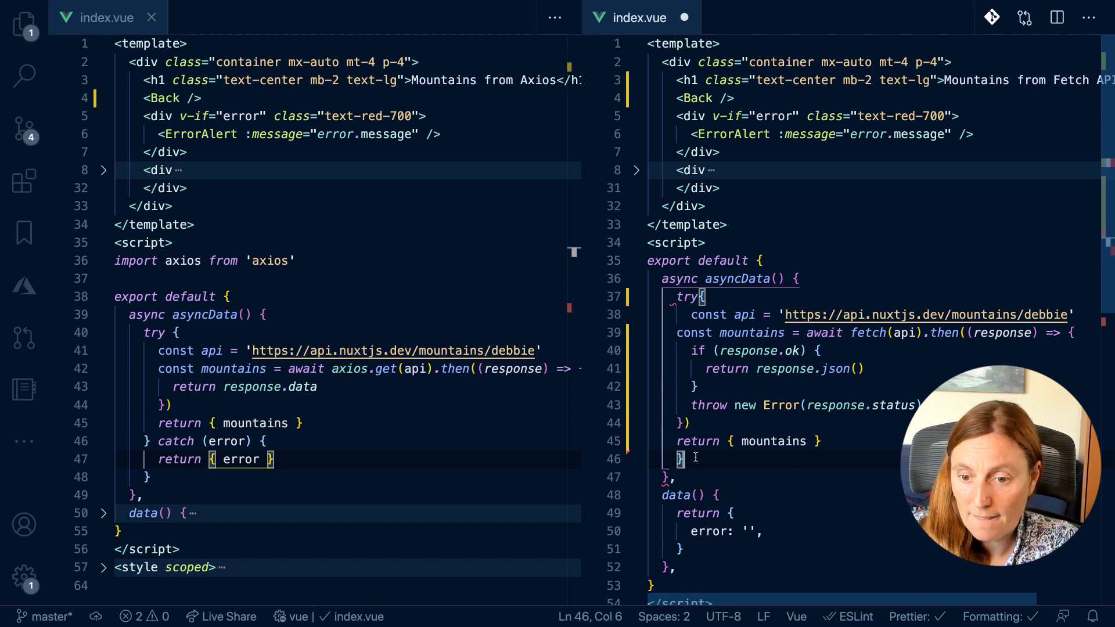
{"action": "type", "text": "catch"}
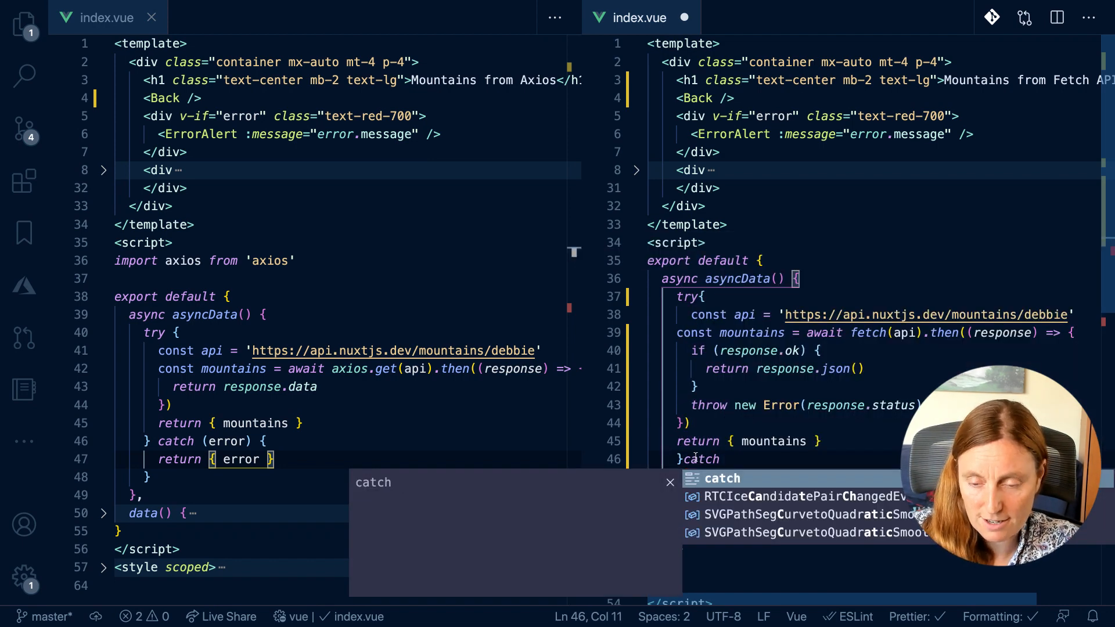
{"action": "type", "text": "(error){"}
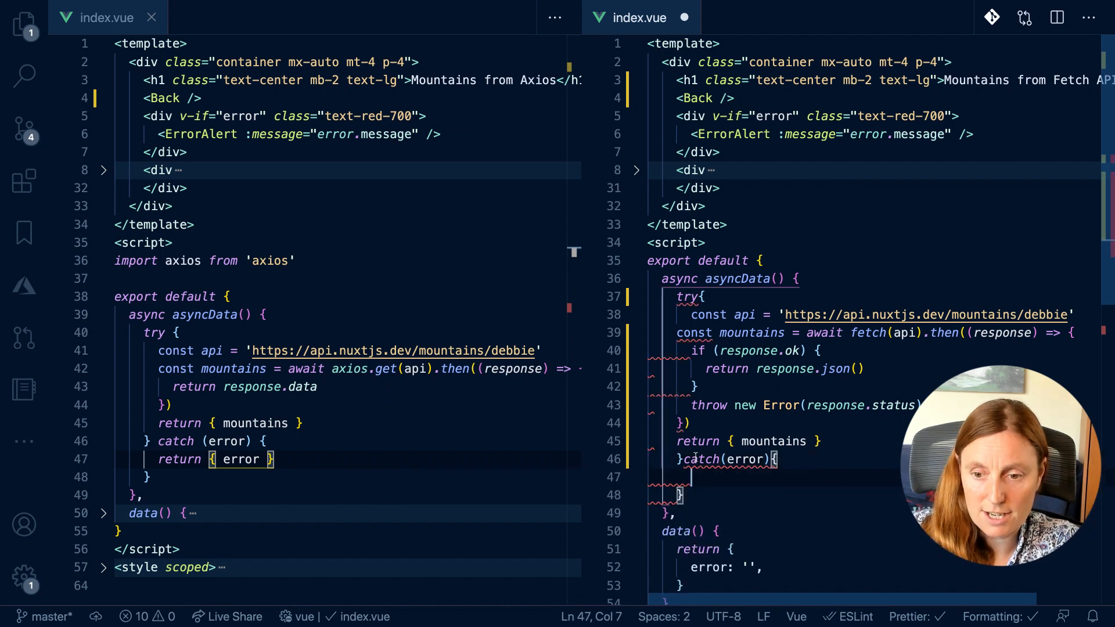
{"action": "type", "text": "return"}
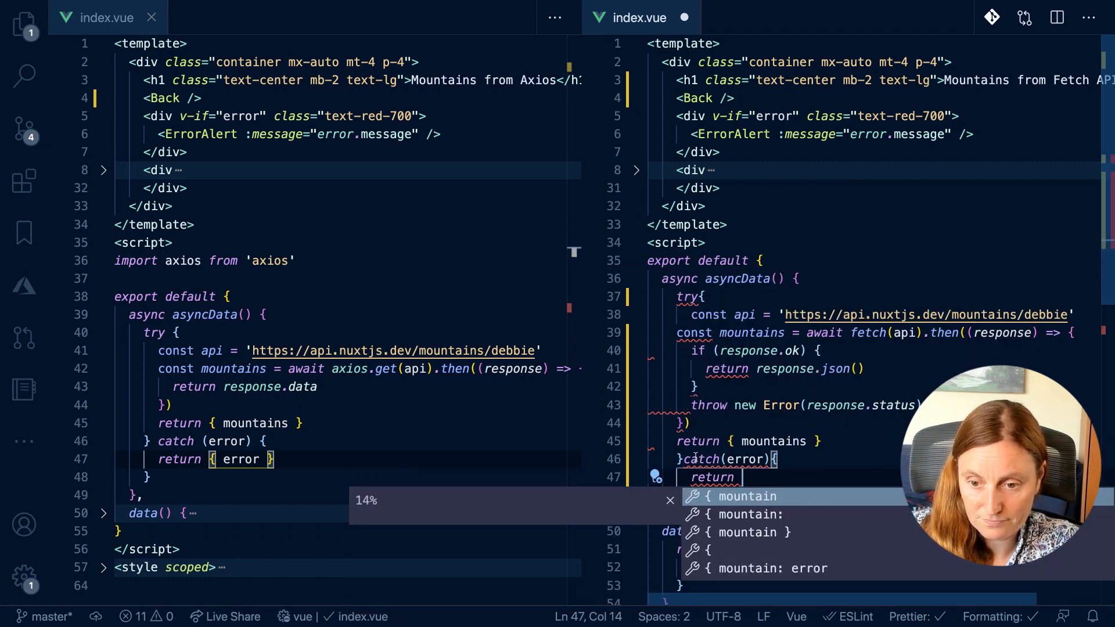
{"action": "type", "text": "error }"}
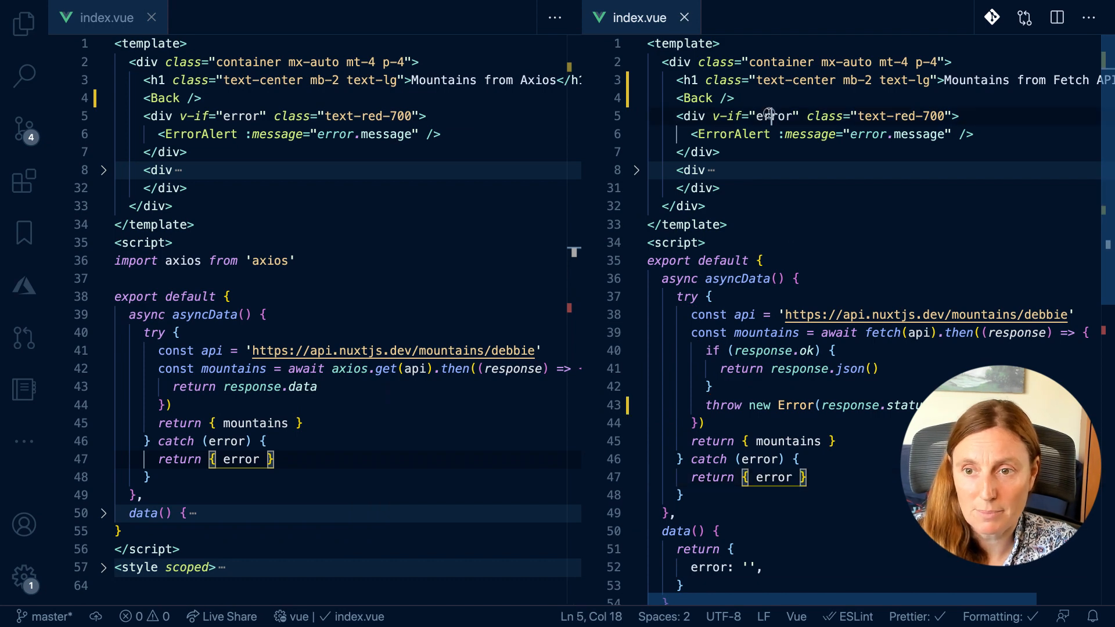
{"action": "double_click", "coordinate": [773, 117]}
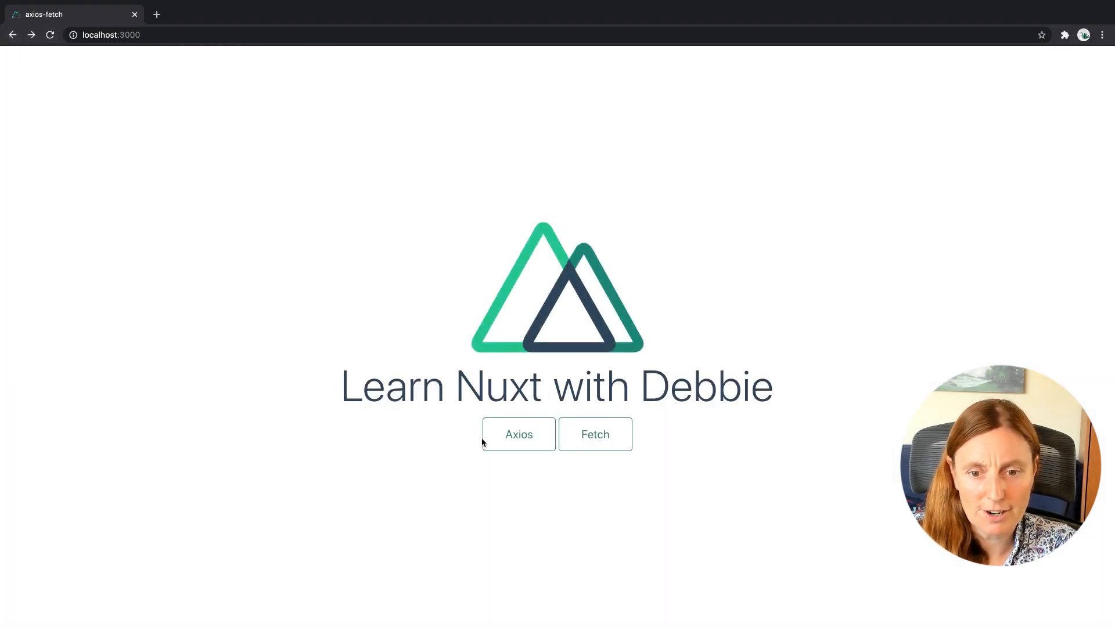
View the 404 problem alert on the Axios page, go back, then on the Fetch API page
{"action": "left_click", "coordinate": [519, 434]}
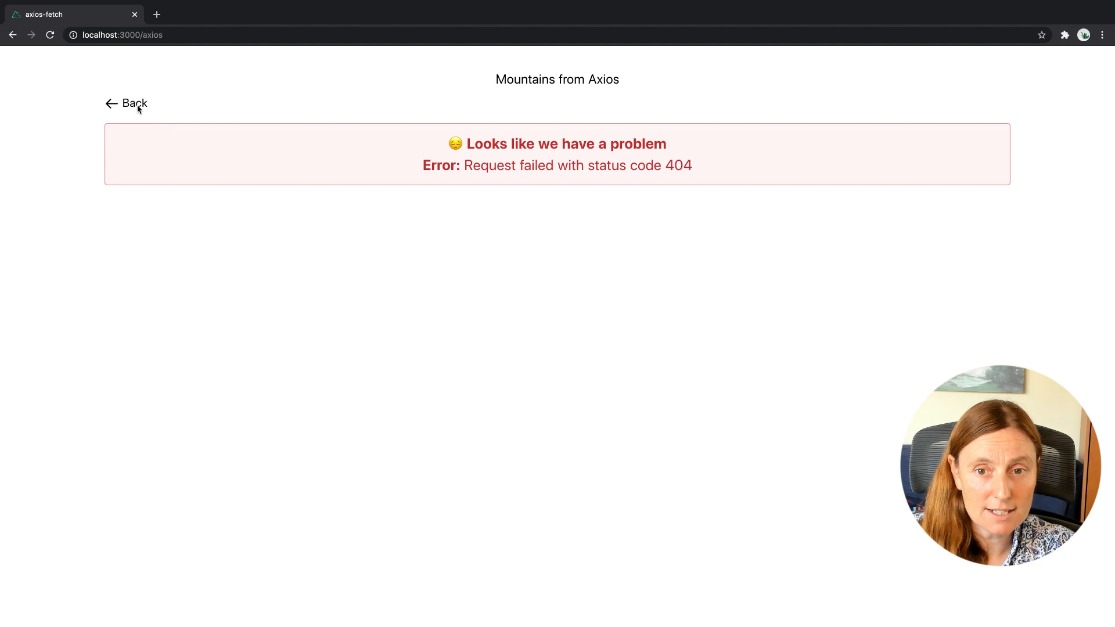
{"action": "left_click", "coordinate": [133, 103]}
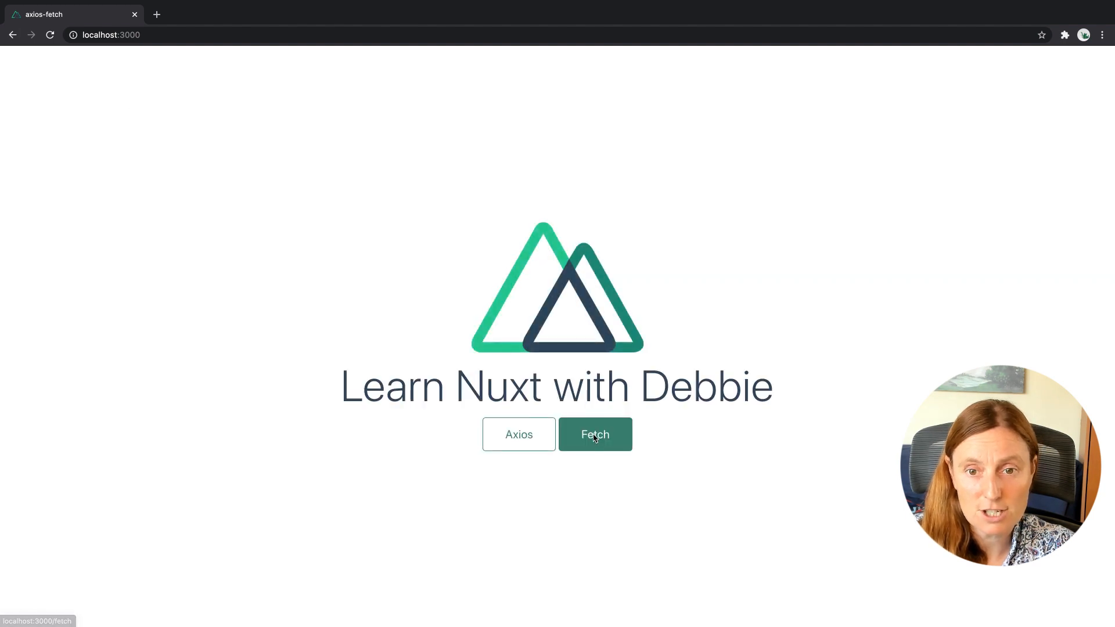
{"action": "left_click", "coordinate": [594, 435]}
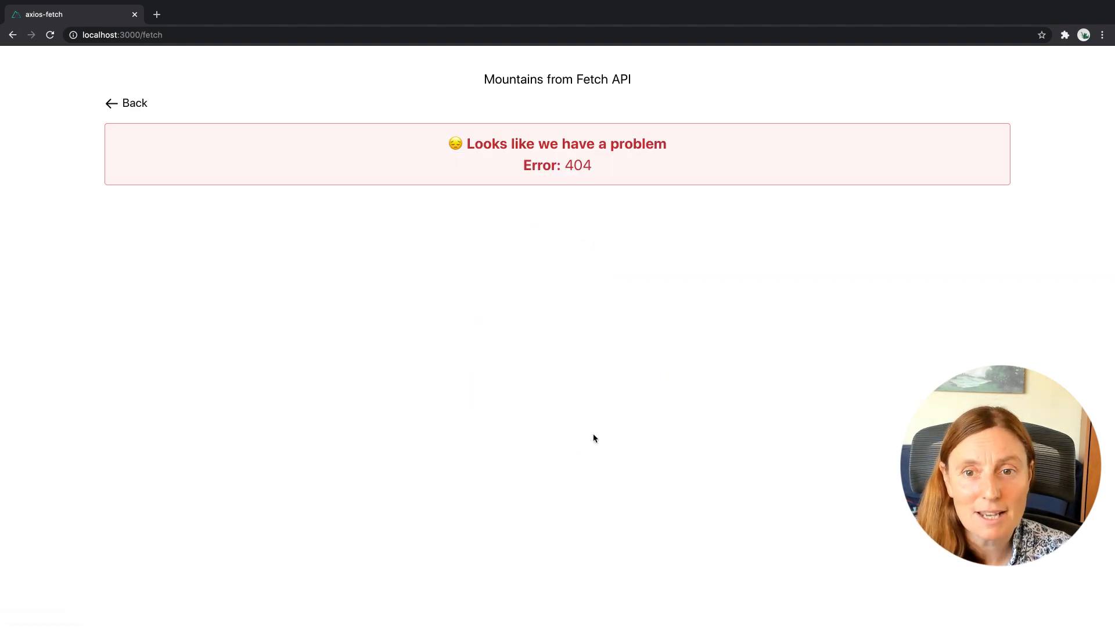
{"action": "mouse_move", "coordinate": [590, 428]}
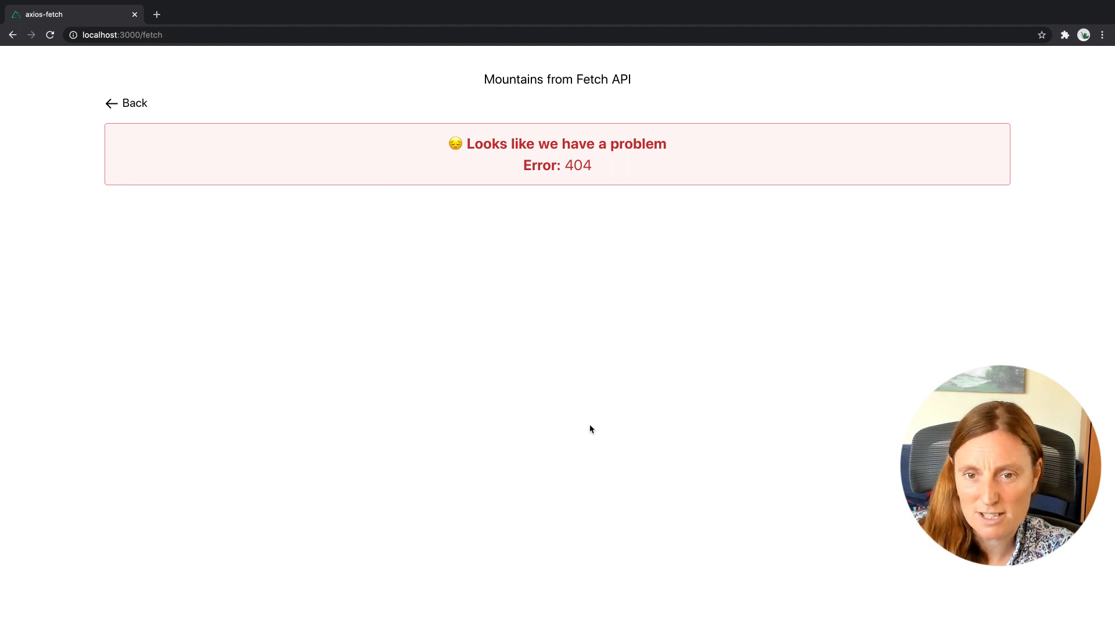
{"action": "mouse_move", "coordinate": [546, 280]}
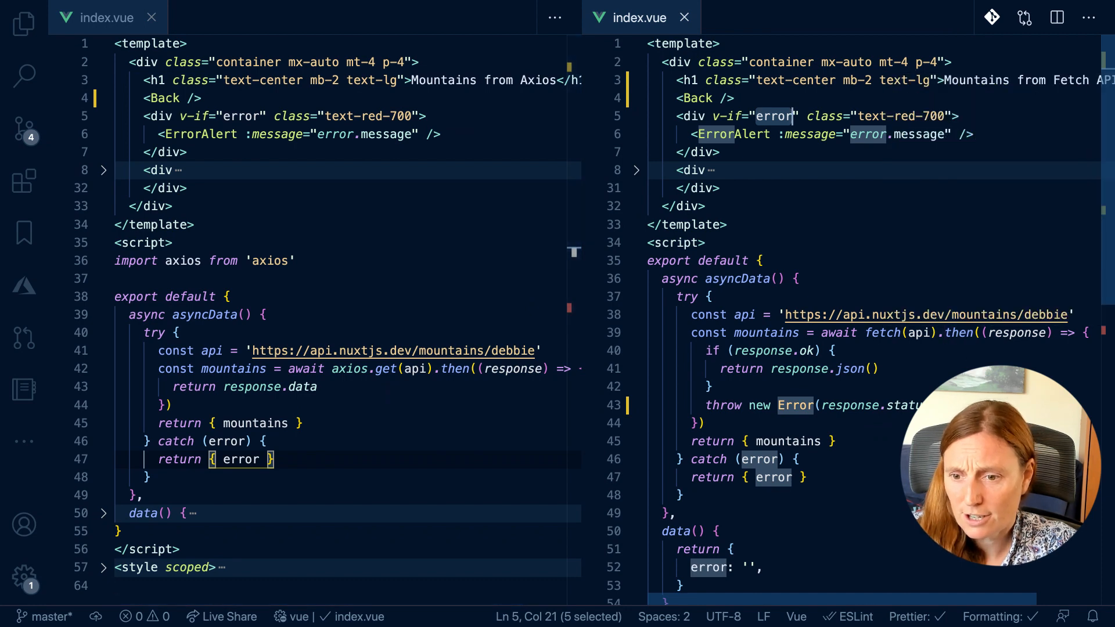
Scroll to the fetch throw statement to replace response.status with a custom message
{"action": "scroll", "scroll_direction": "down", "scroll_amount": 3}
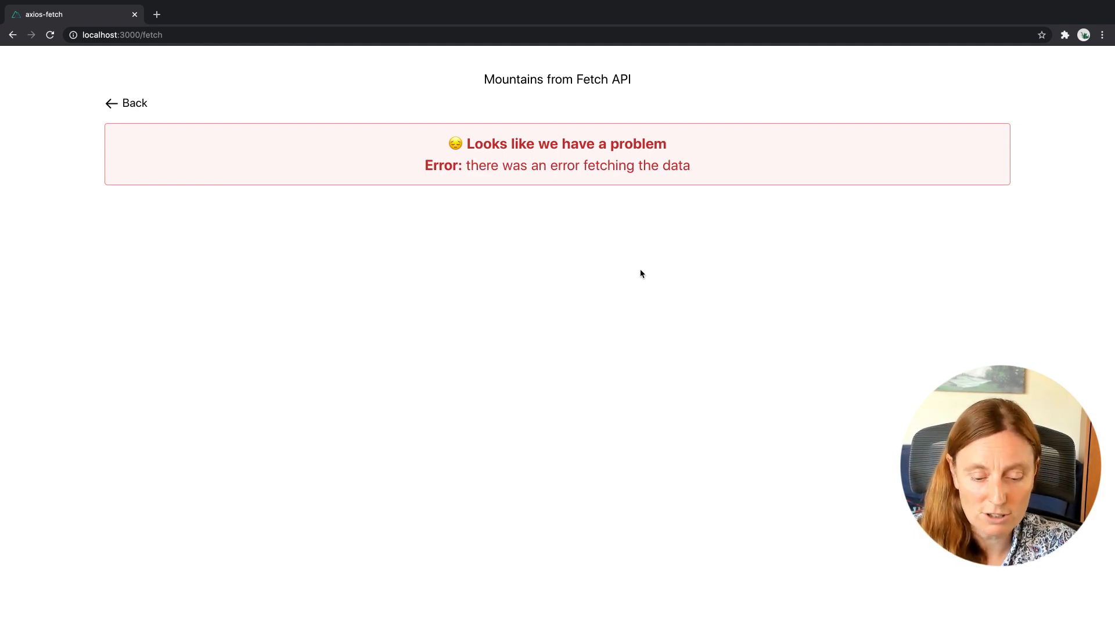
{"action": "mouse_move", "coordinate": [409, 307]}
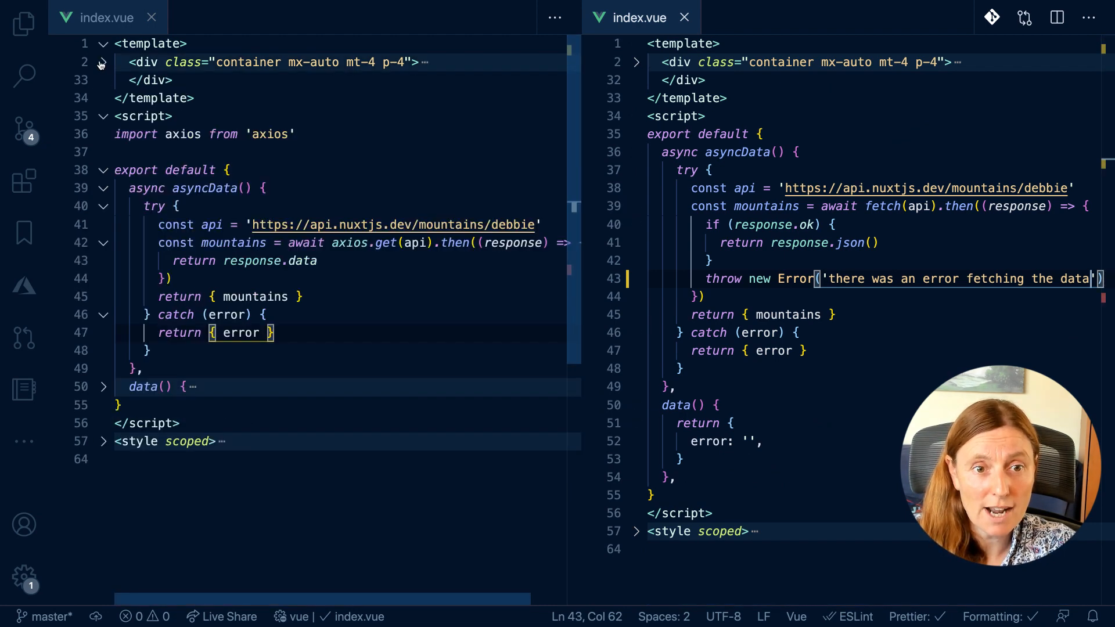
{"action": "mouse_move", "coordinate": [270, 135]}
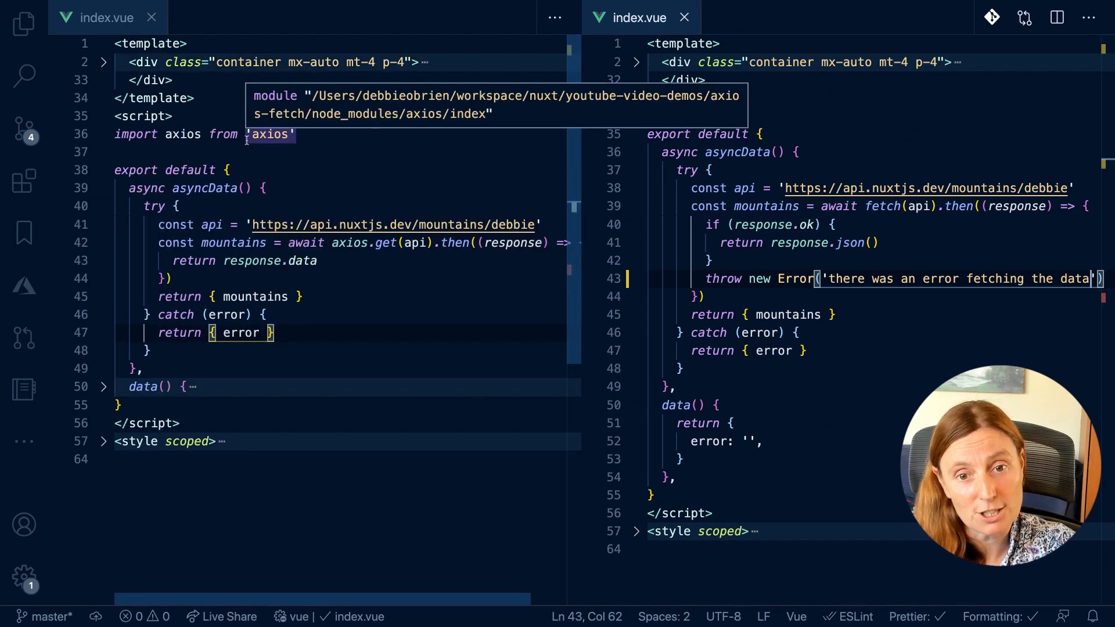